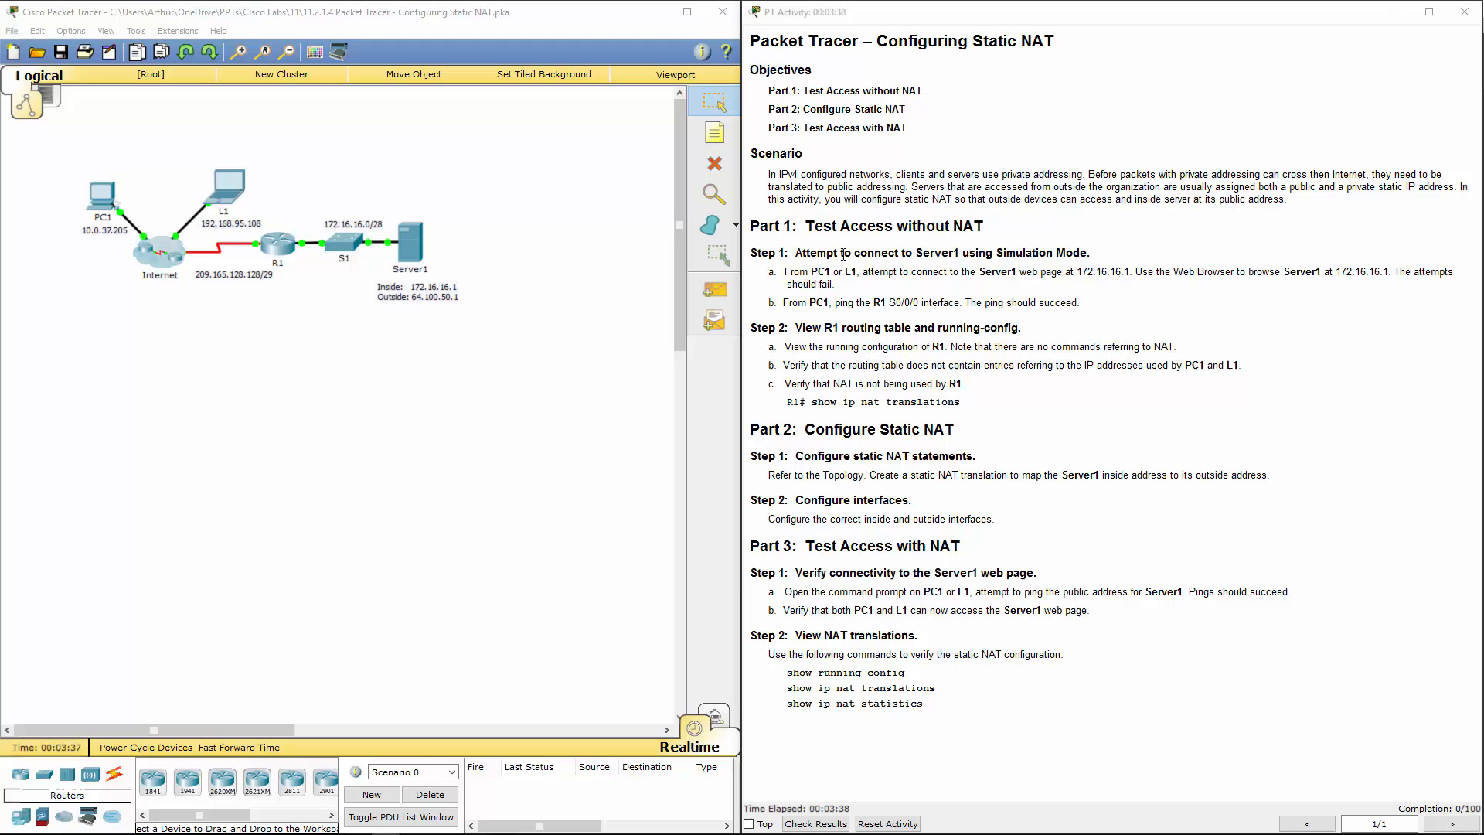
mouse_move(841, 298)
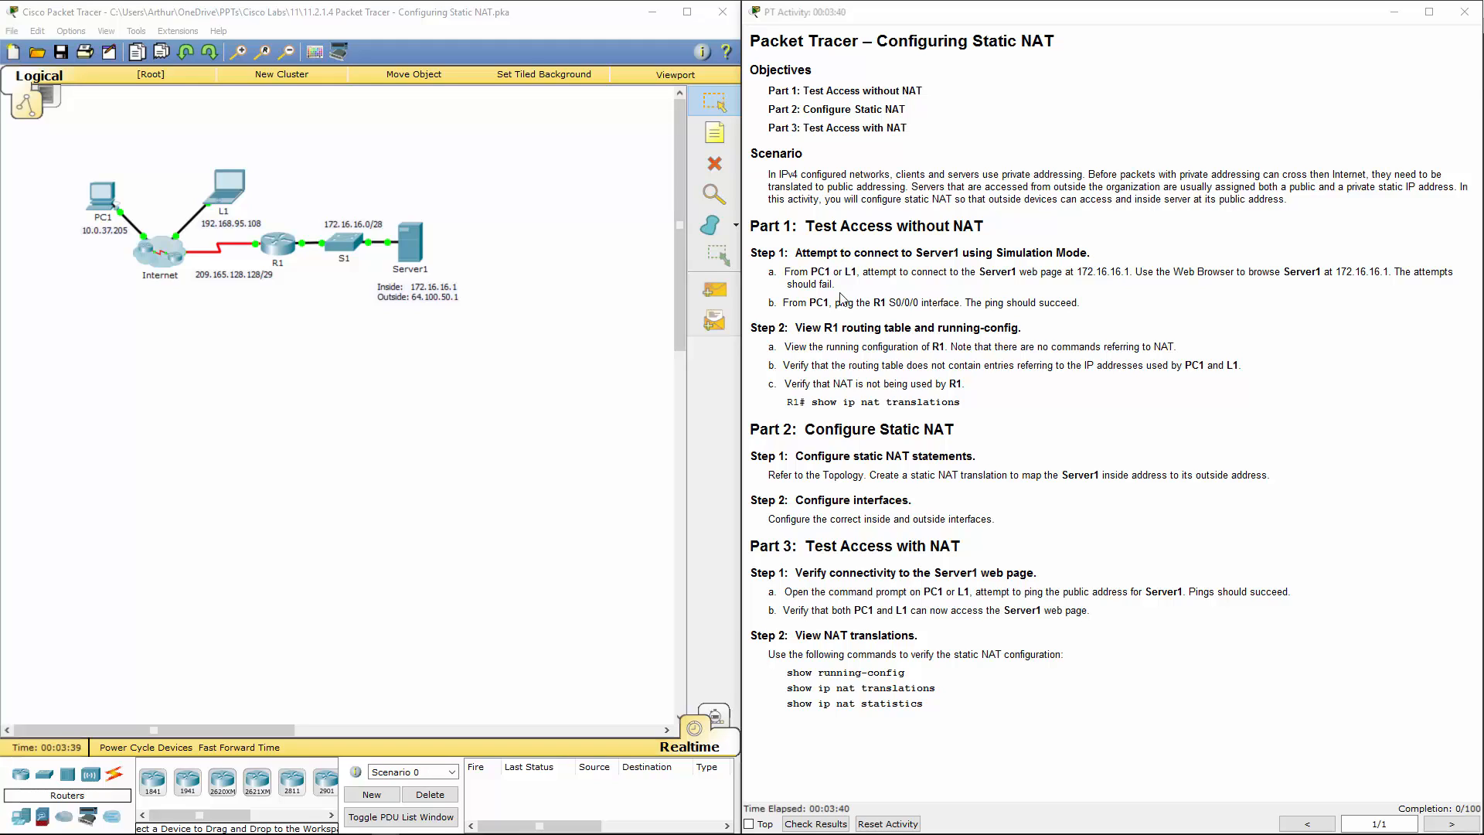
mouse_move(1071, 265)
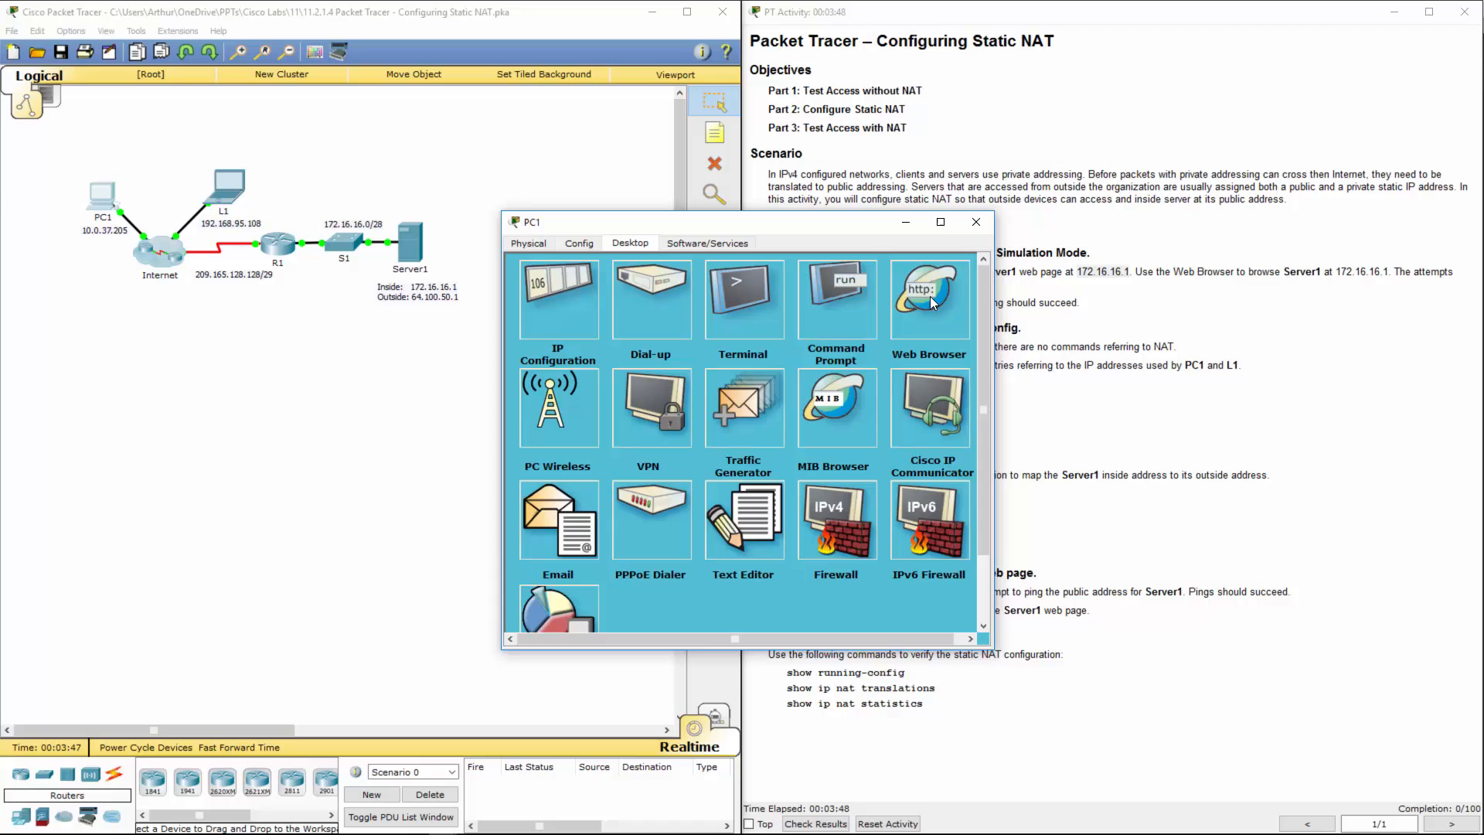
click(927, 299)
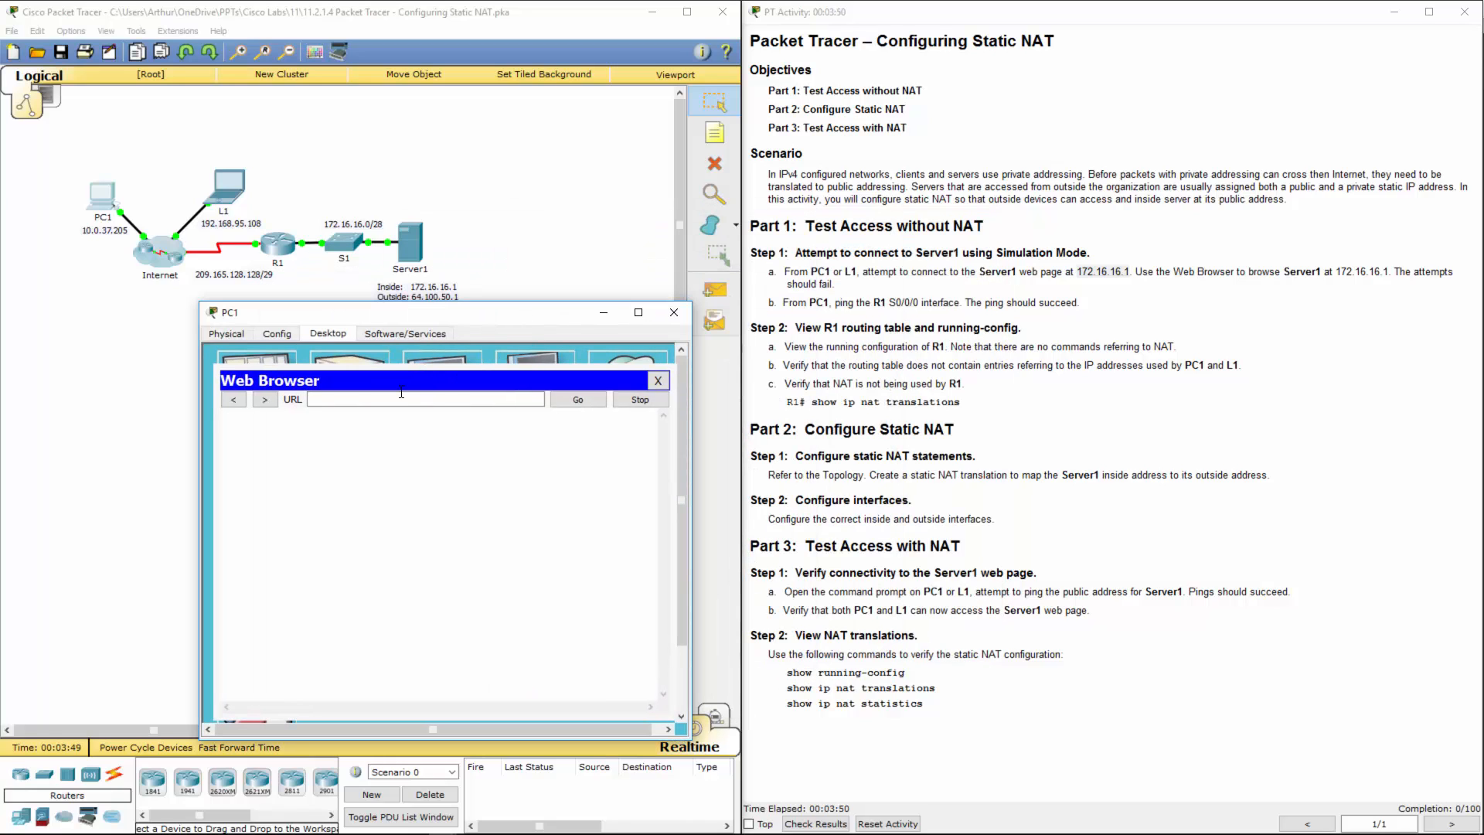
text(http://172.16.16.1)
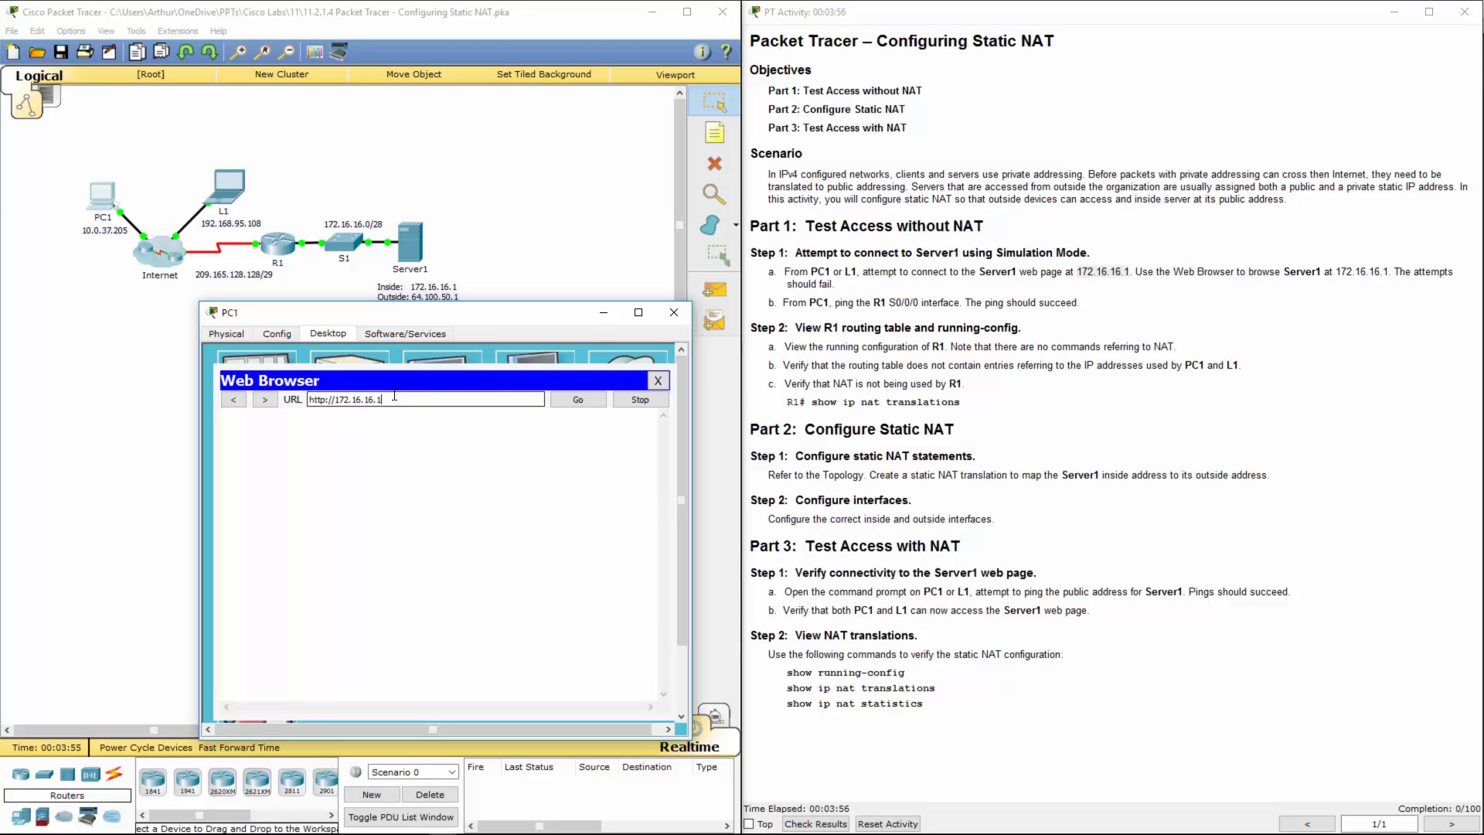
click(577, 399)
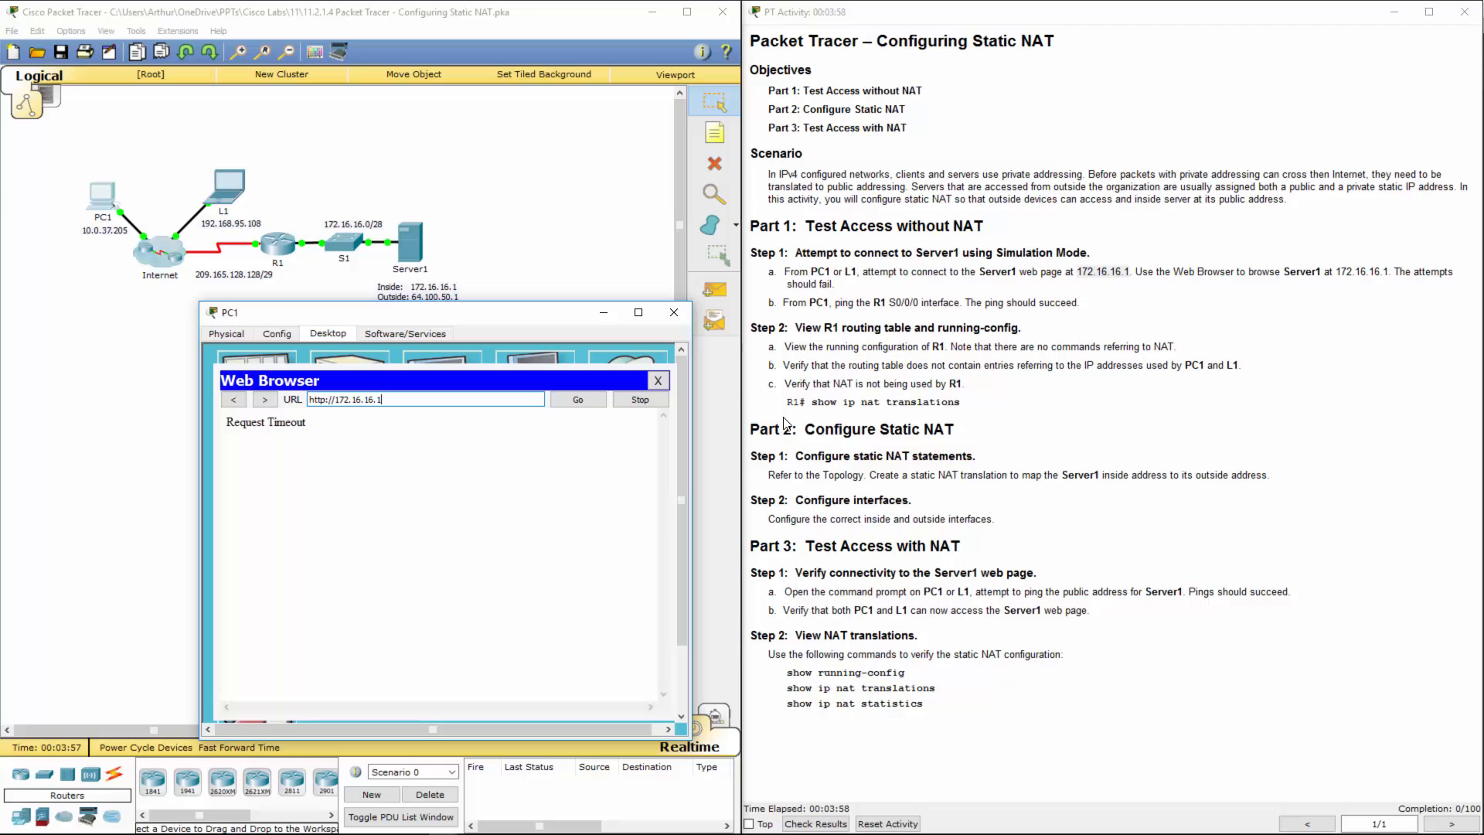
mouse_move(1304, 288)
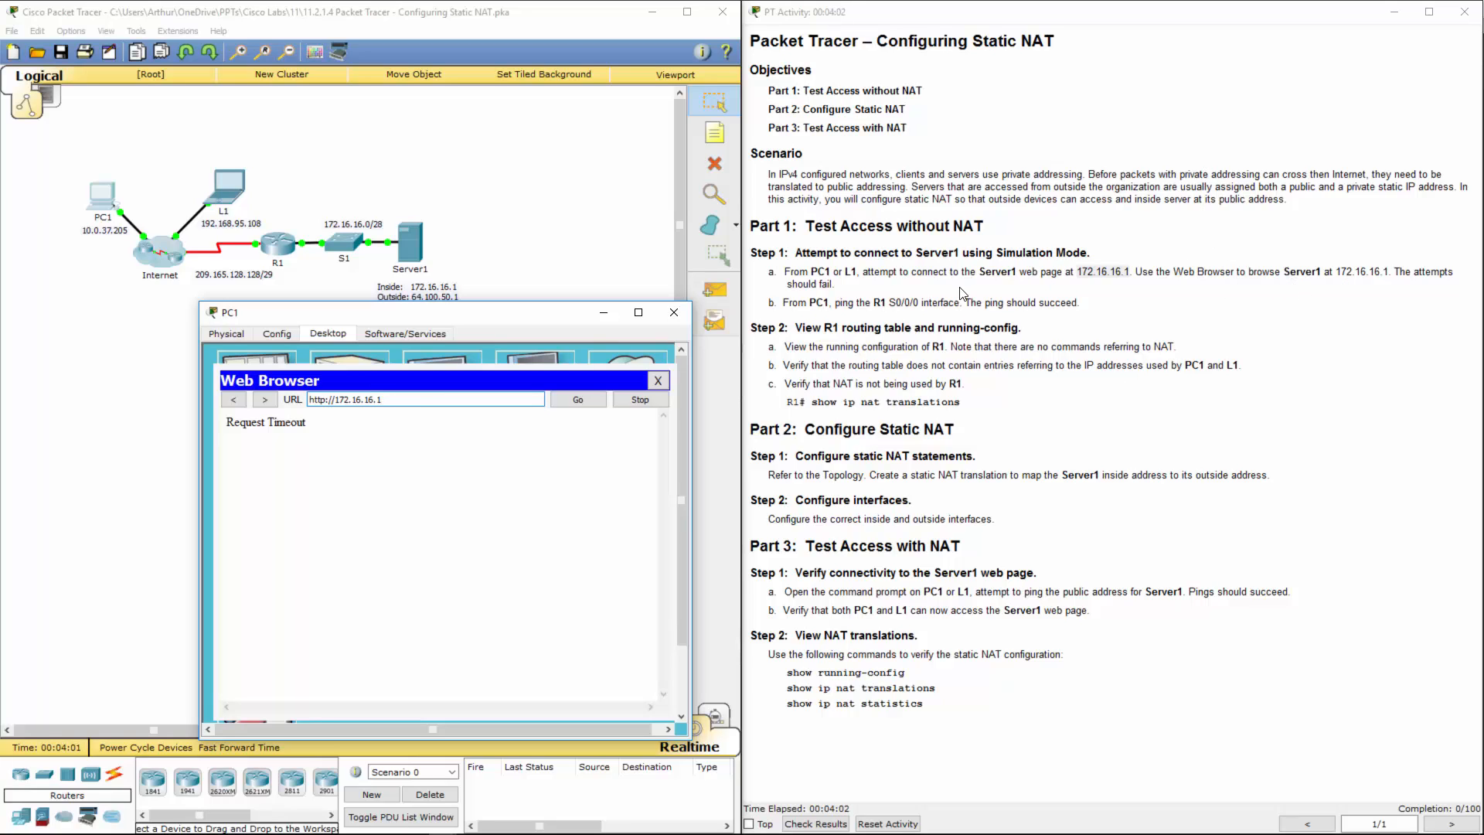
mouse_move(768, 357)
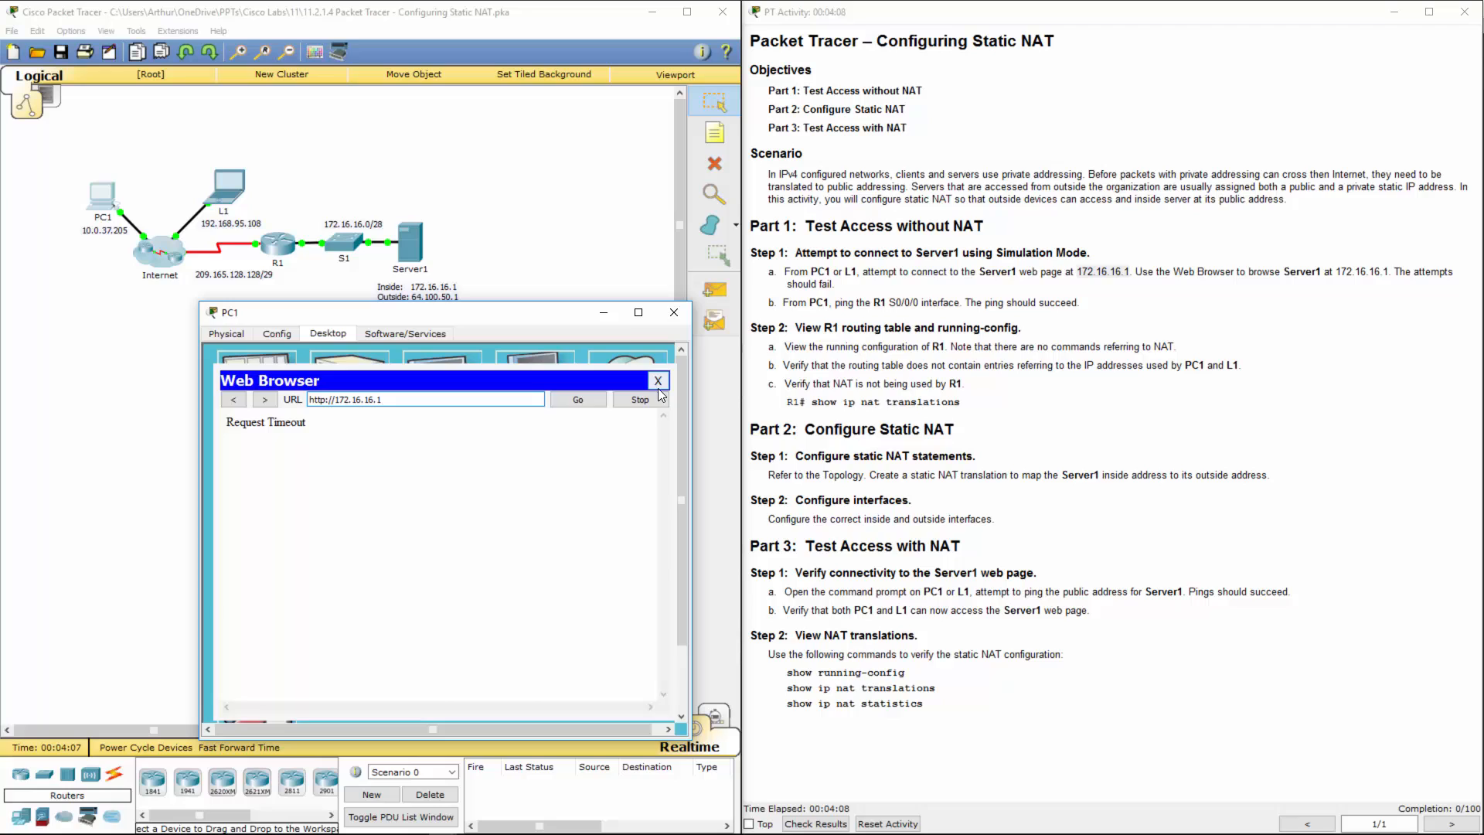
click(658, 379)
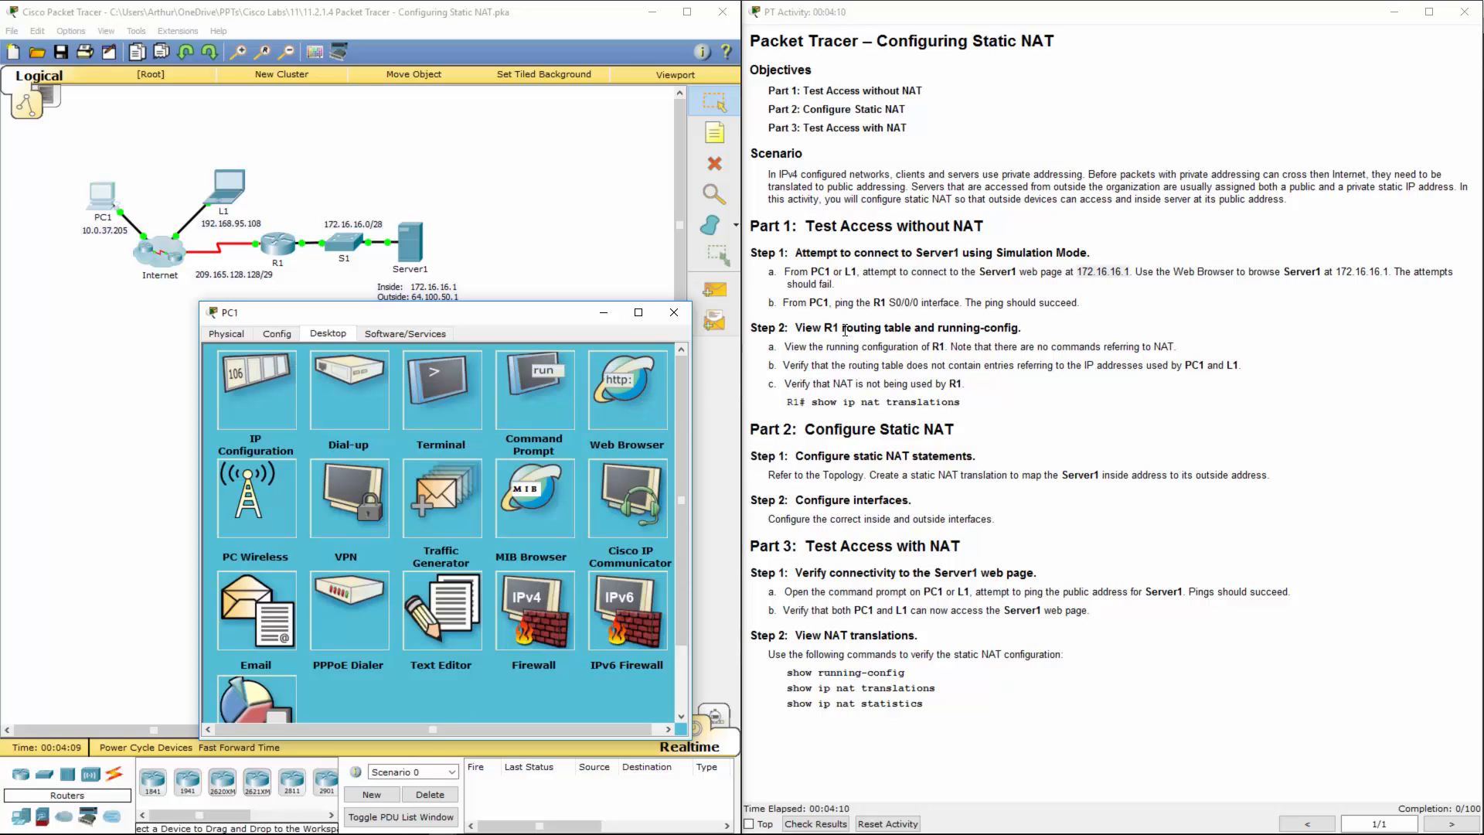
Ping R1's serial address 209.165.128.130 from PC1's command prompt, then close it.
click(534, 388)
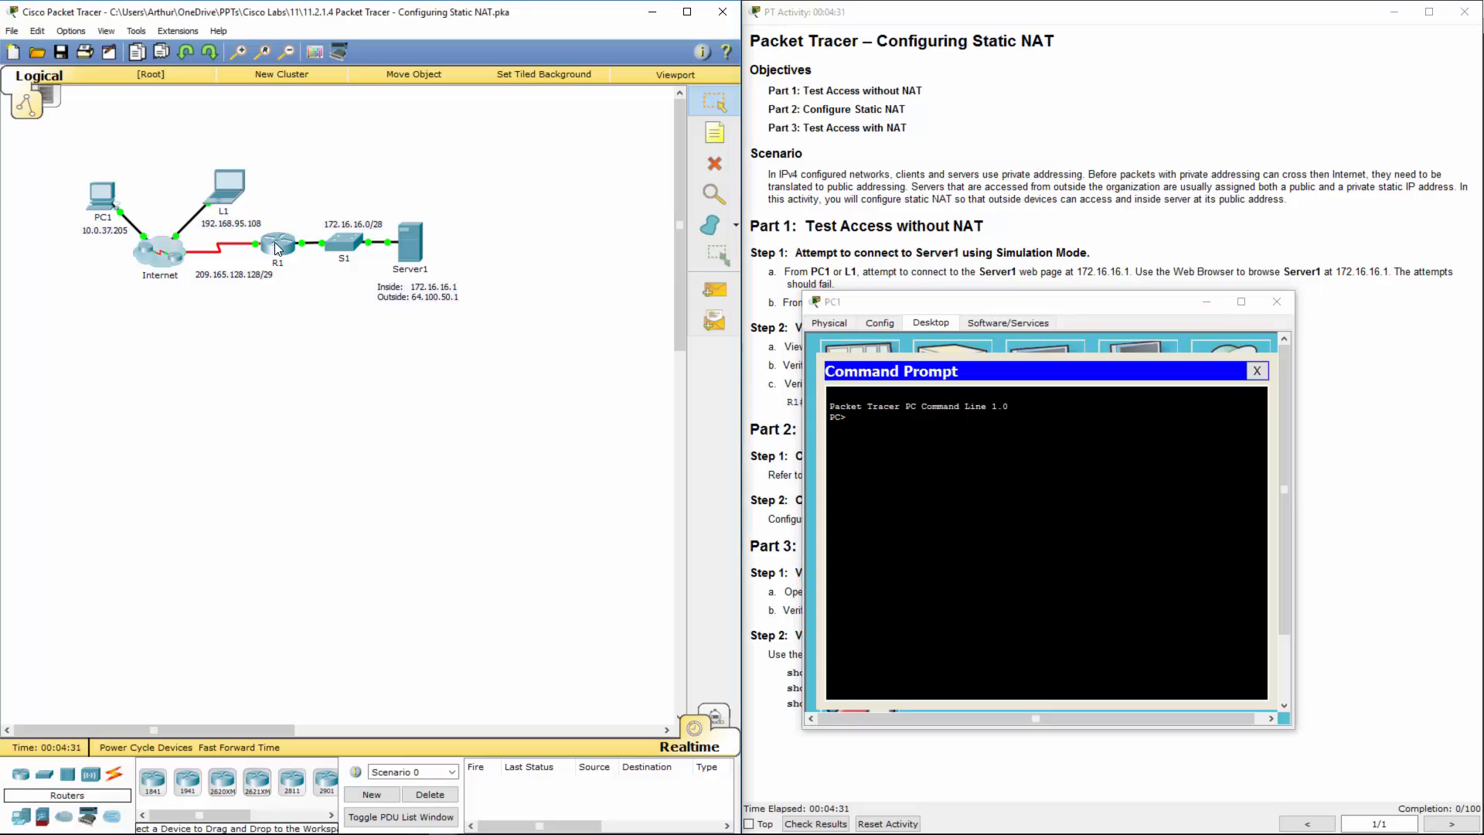
mouse_move(277, 244)
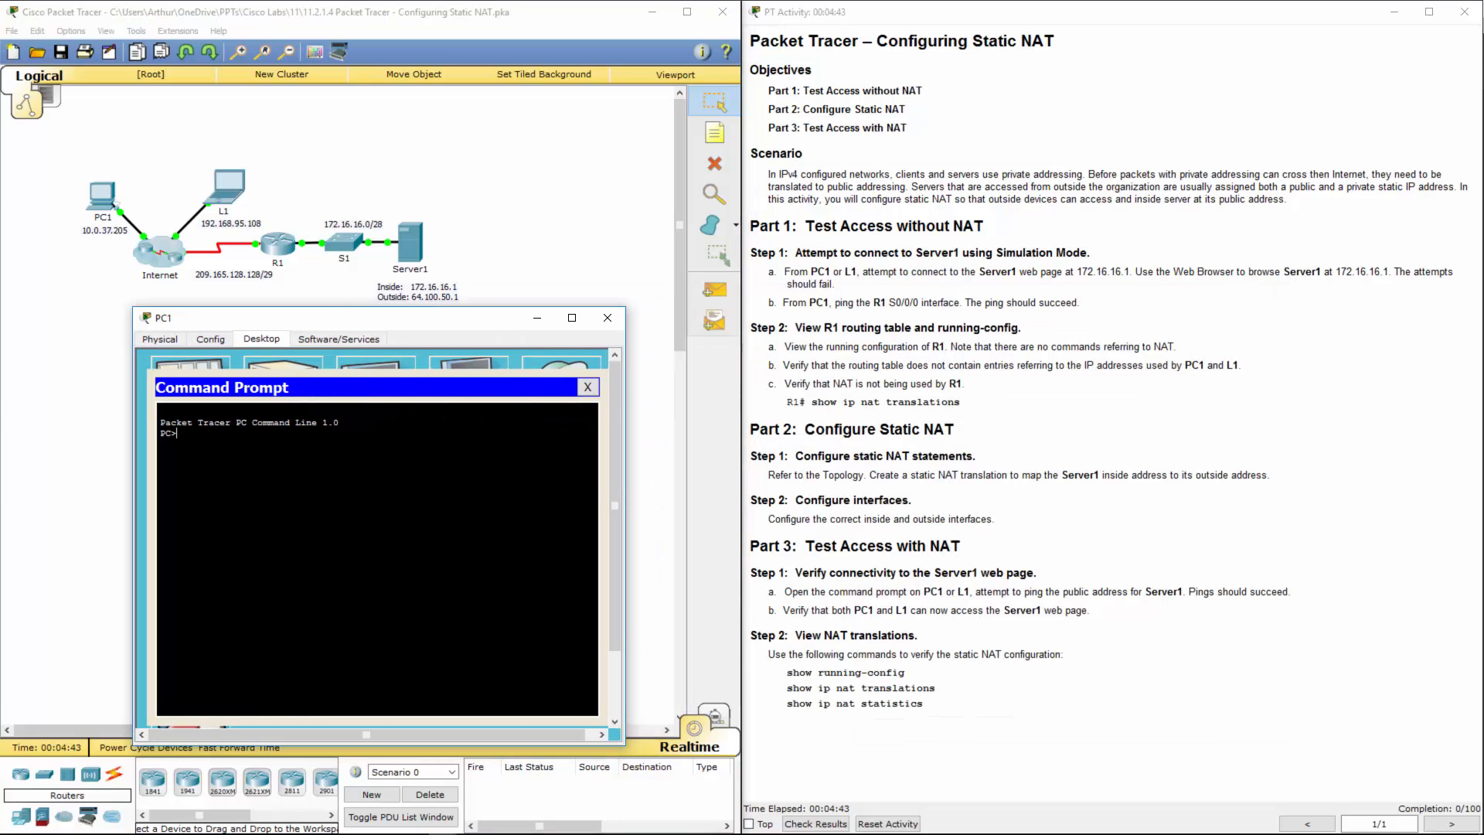
text(ping)
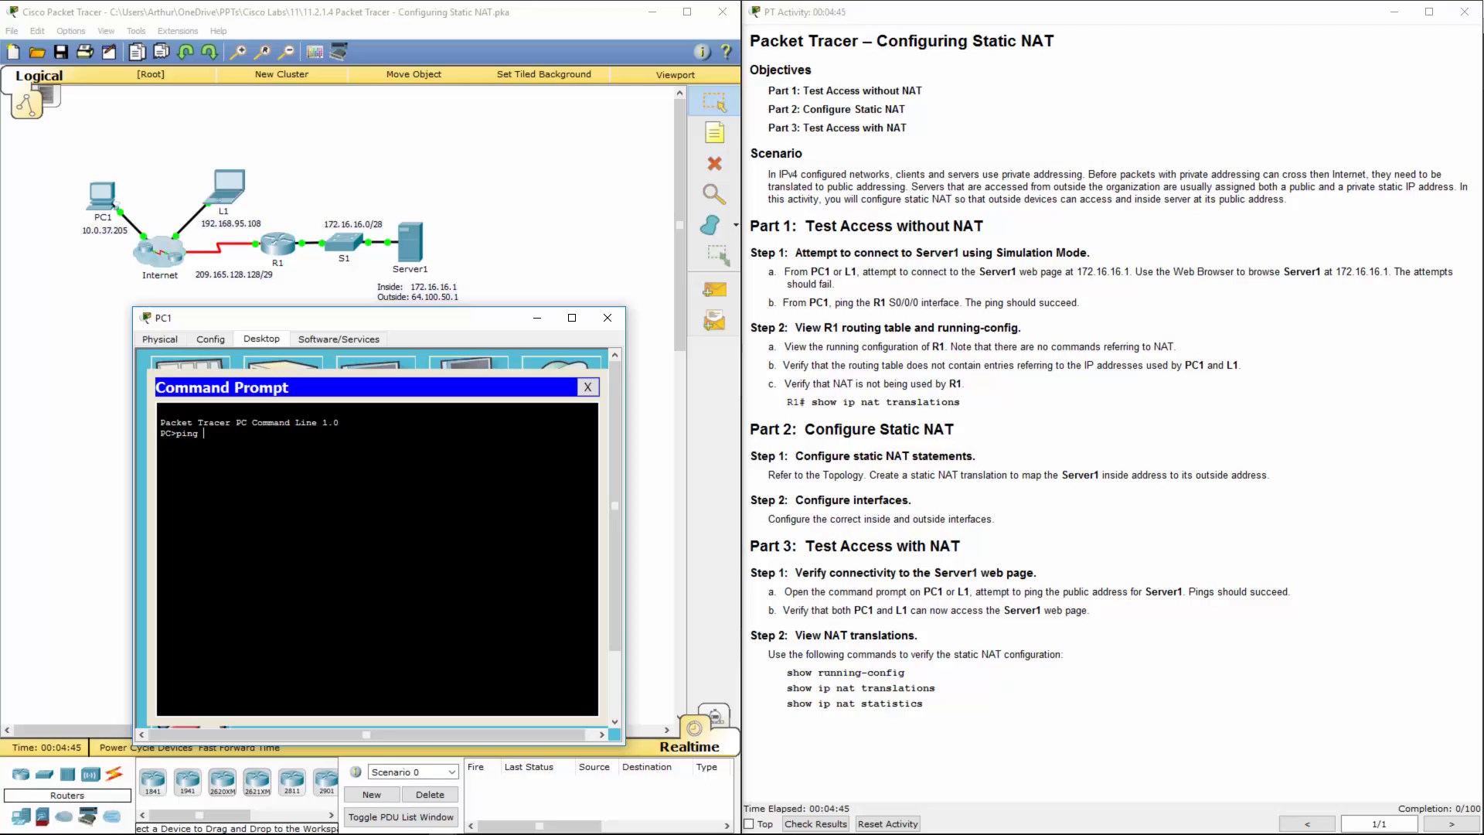
text(209.4)
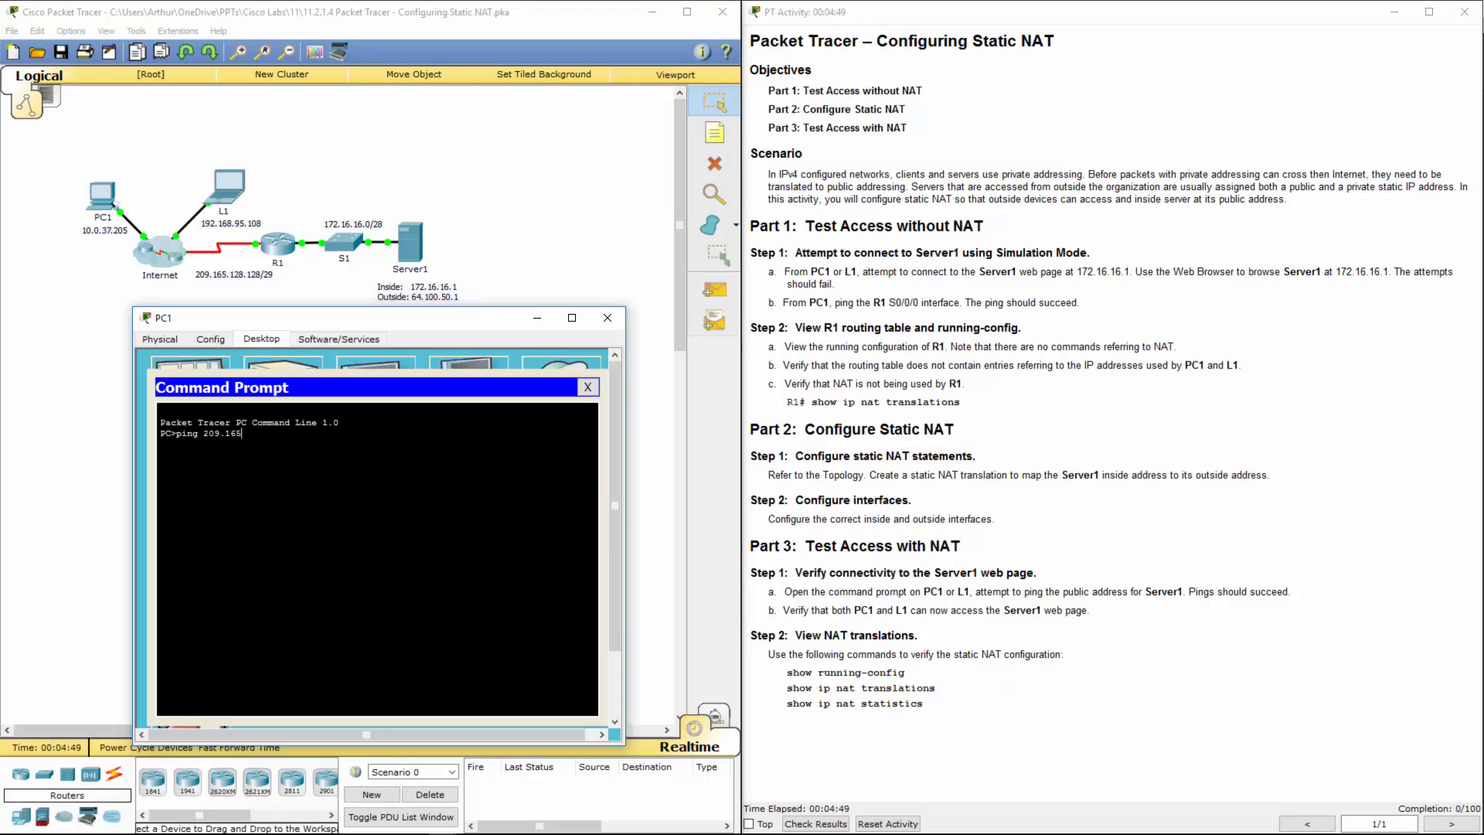
text(.128.130)
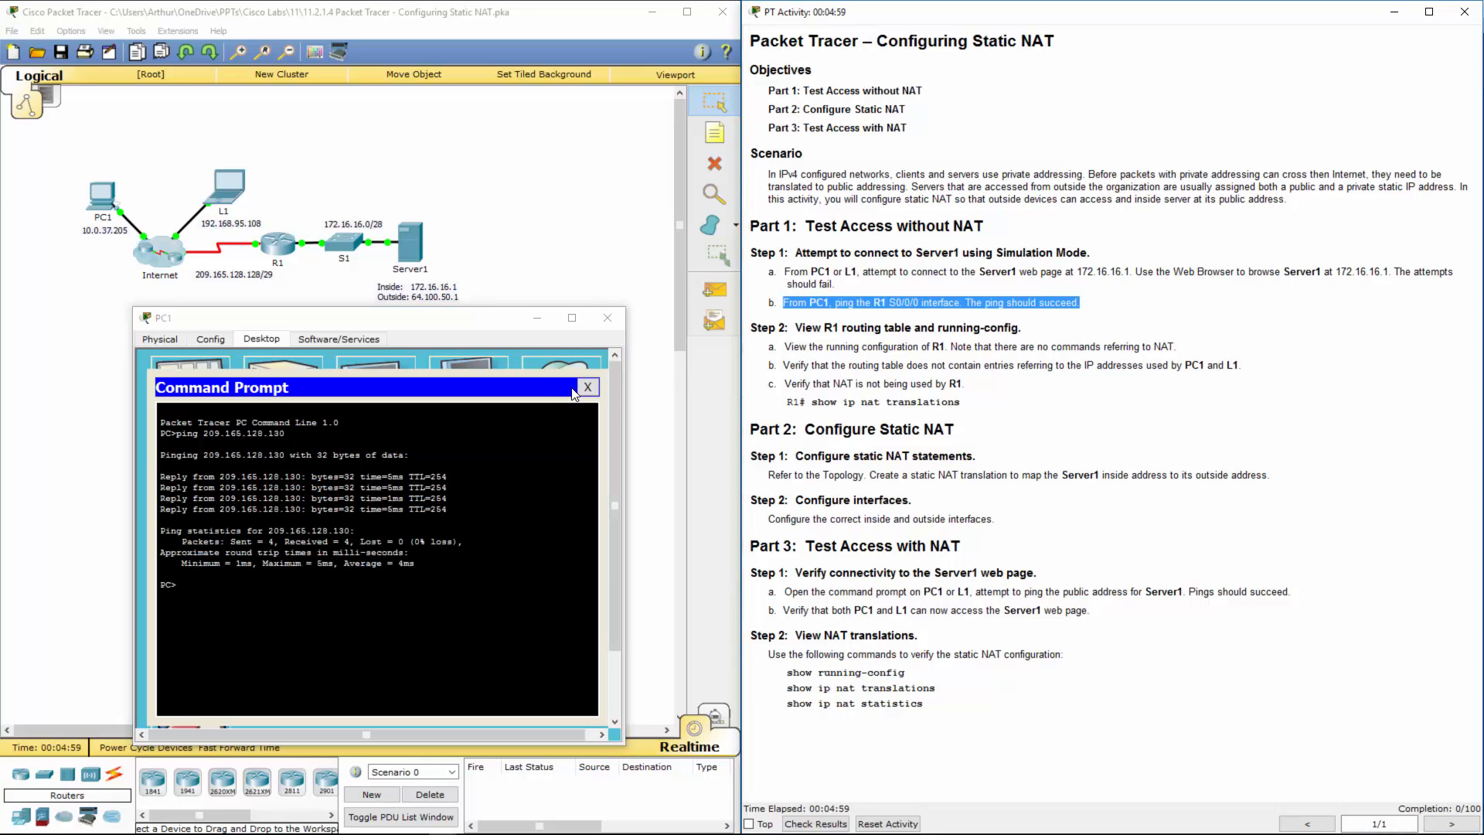
click(586, 387)
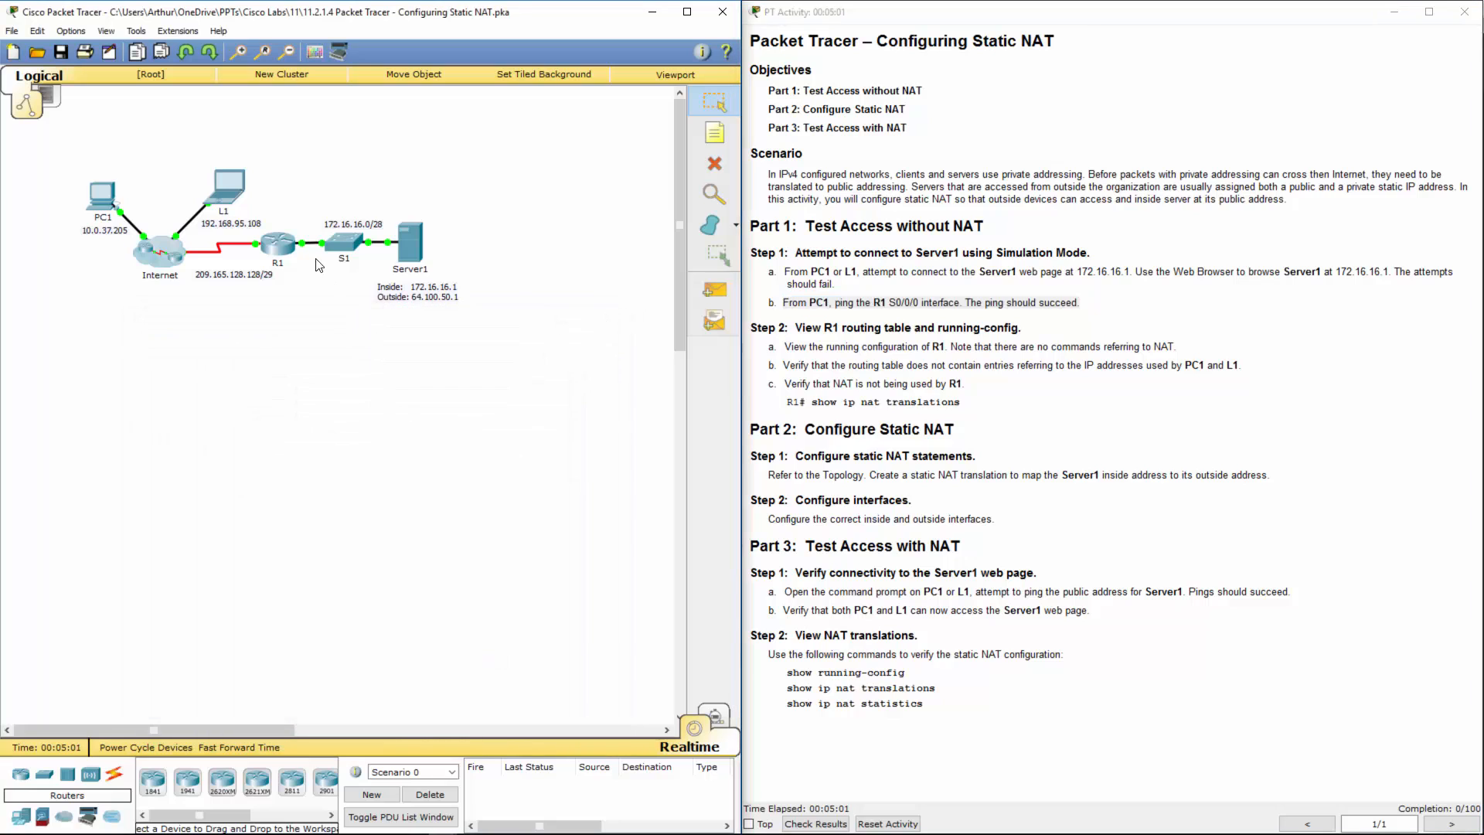
Open R1's CLI and scroll through show running-config, which has no NAT lines.
click(278, 242)
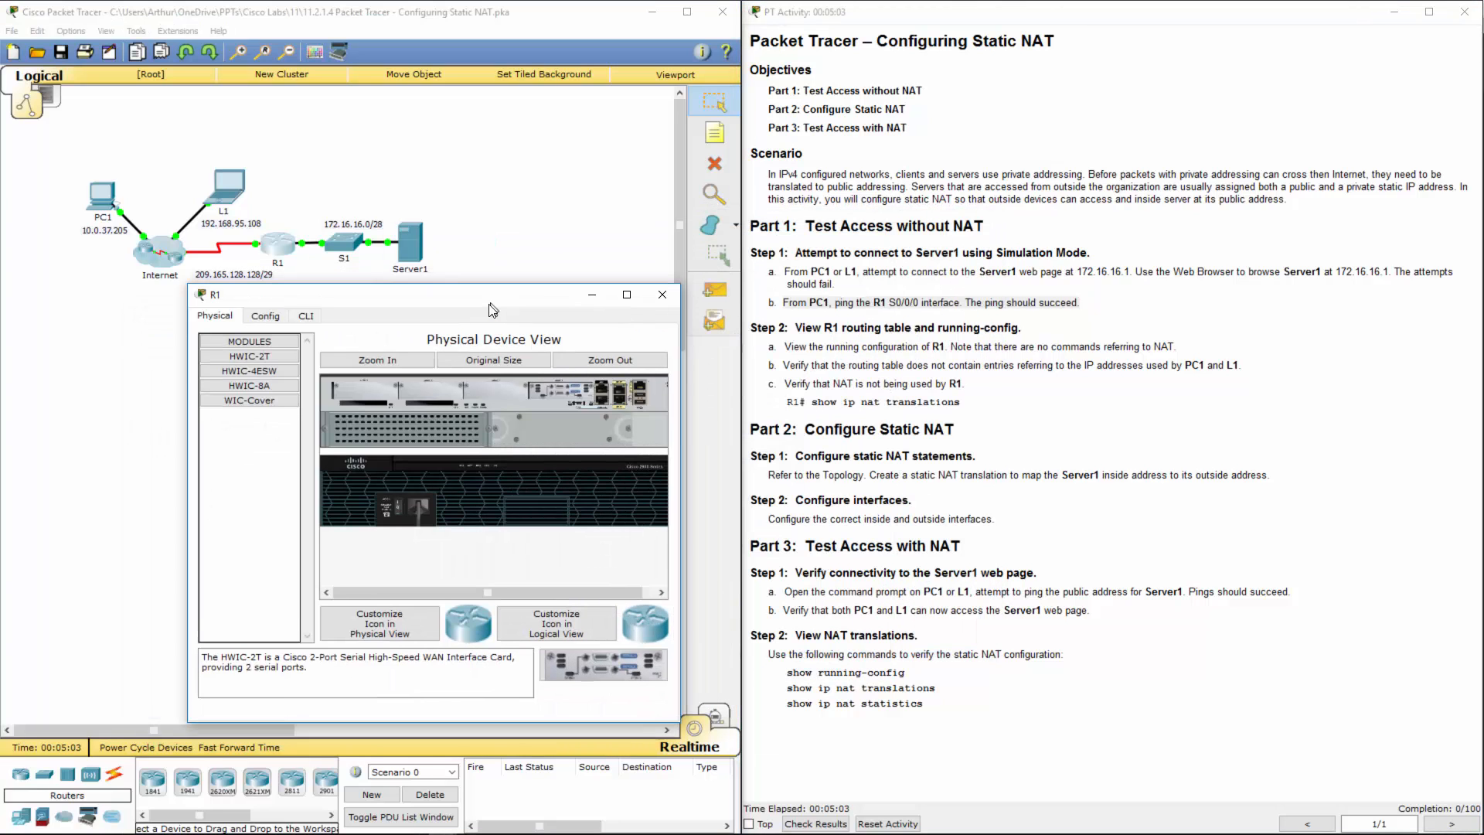
click(304, 316)
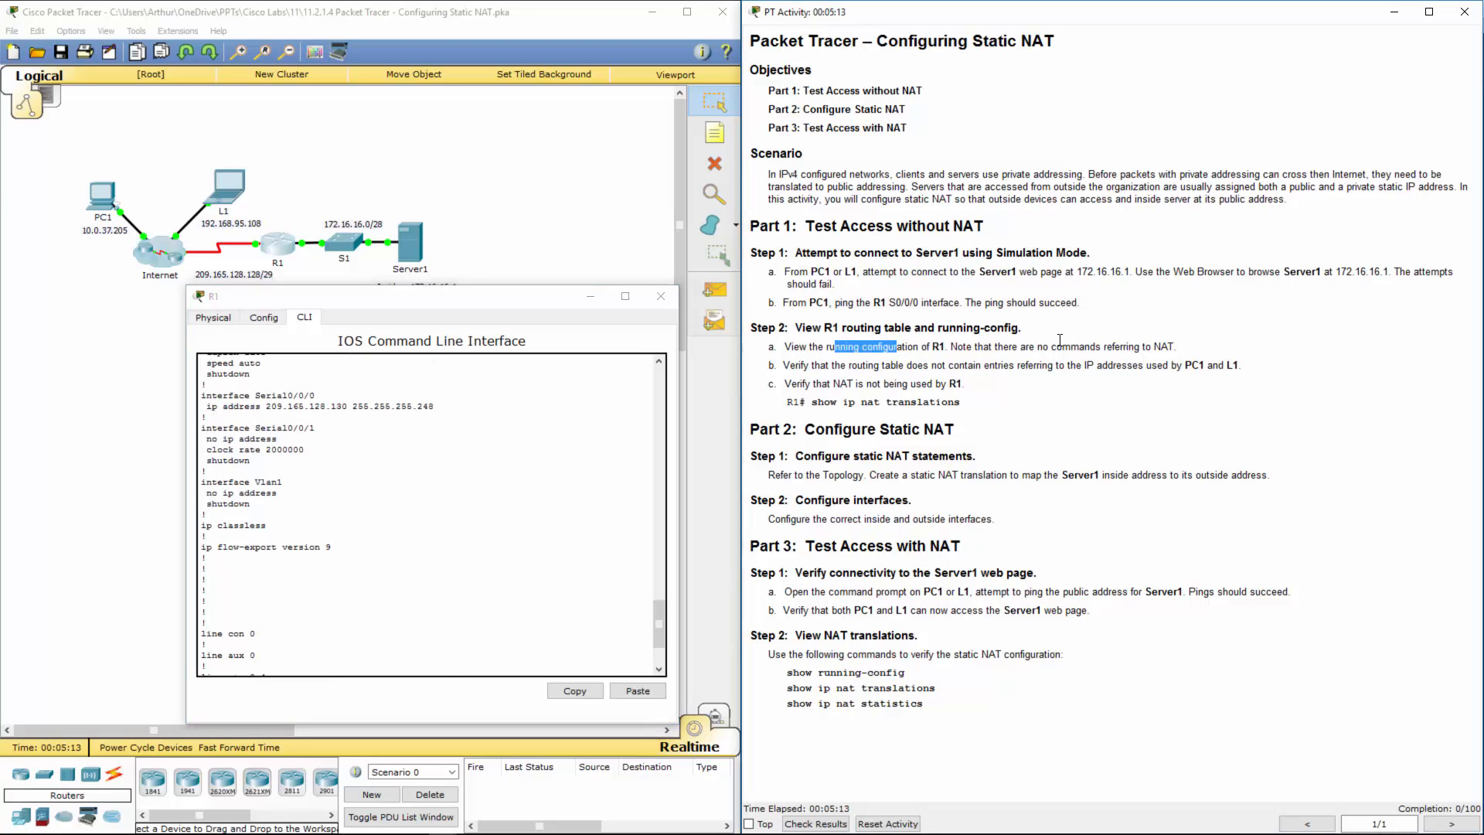
drag(835, 347, 1172, 346)
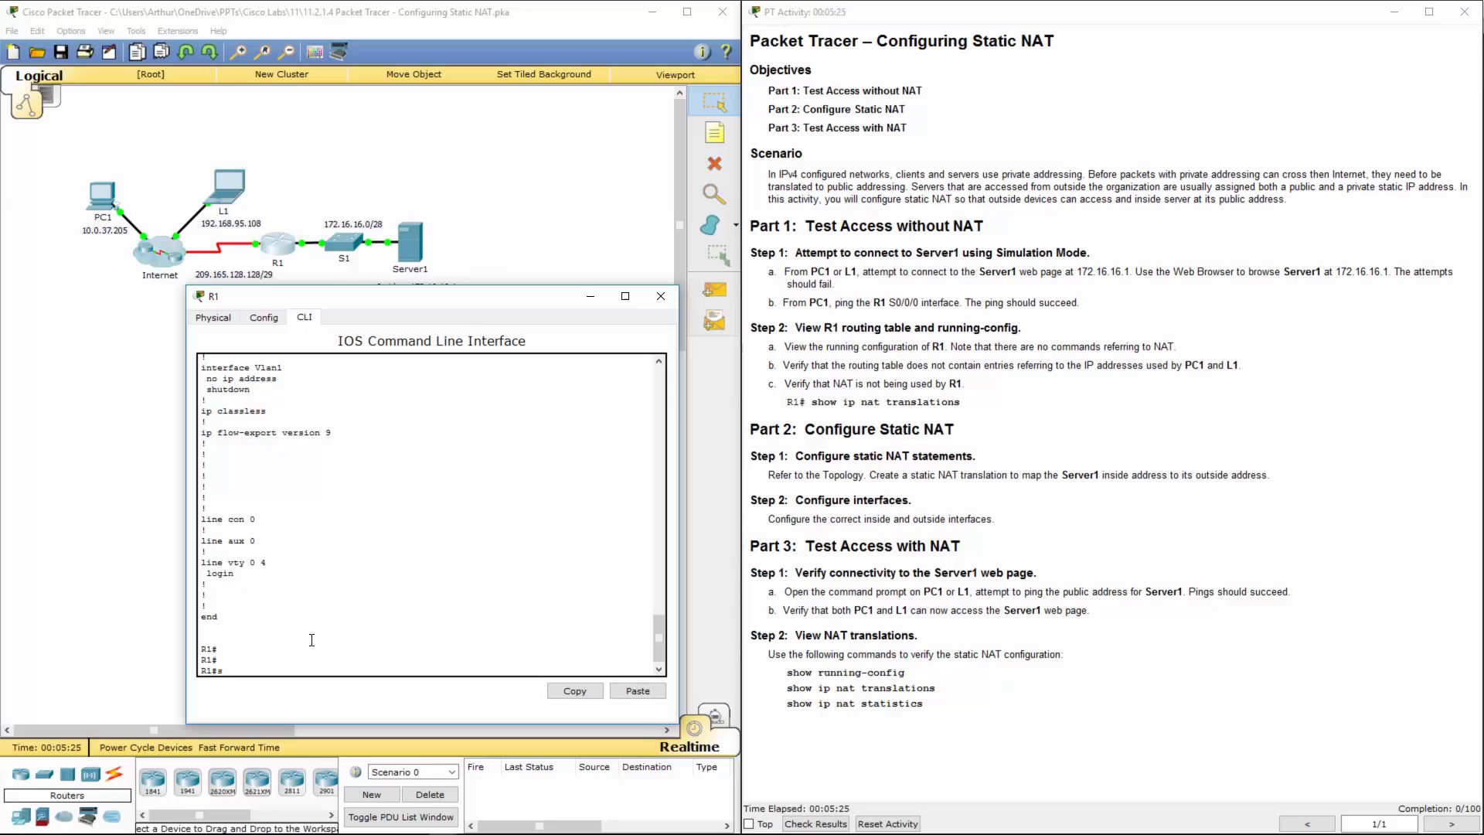
Run show ip route and show ip nat translations on R1, then move the window aside.
text(show ip route)
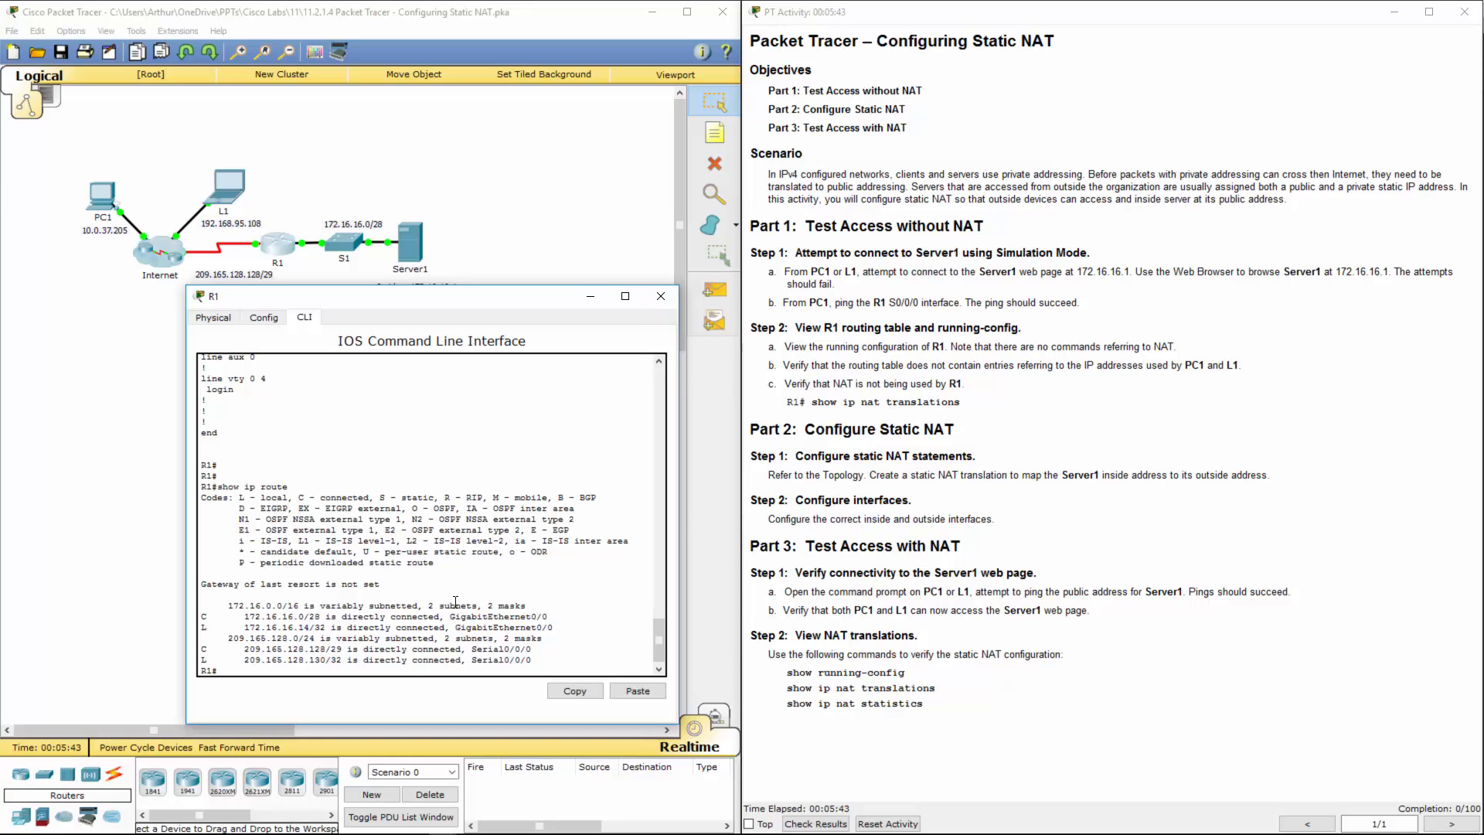
text(show i)
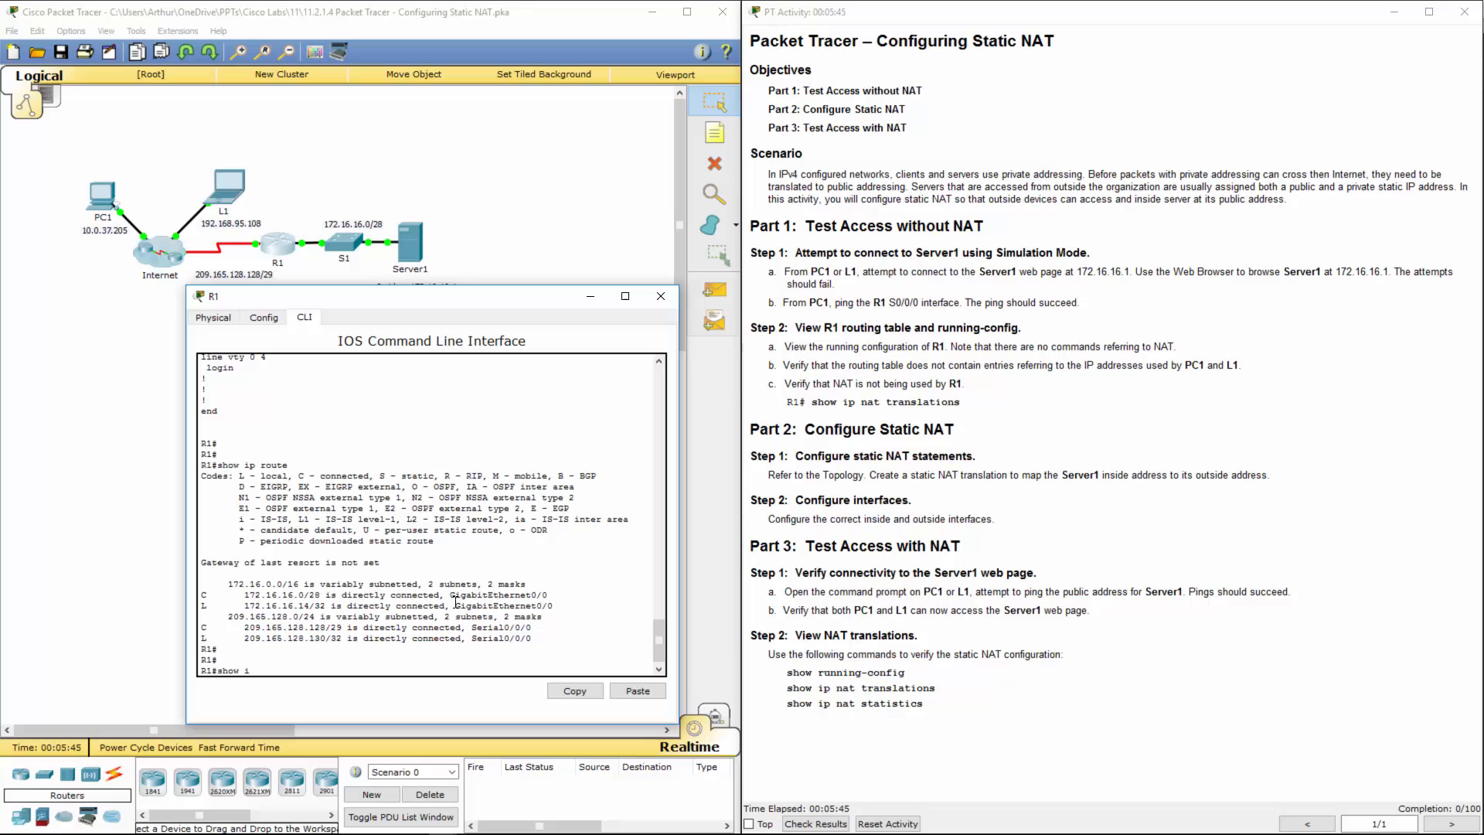
text(p net)
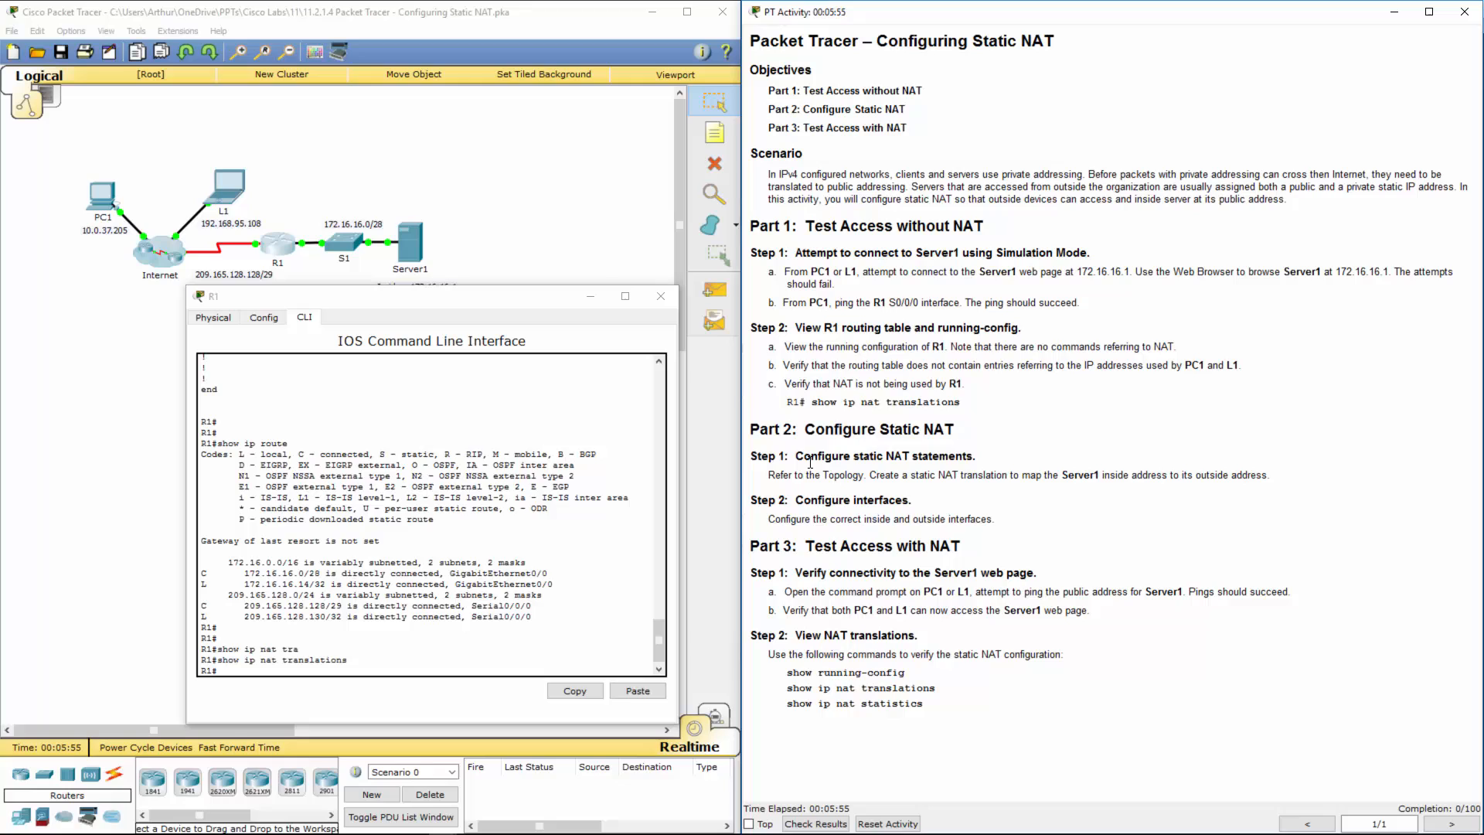
mouse_move(968, 492)
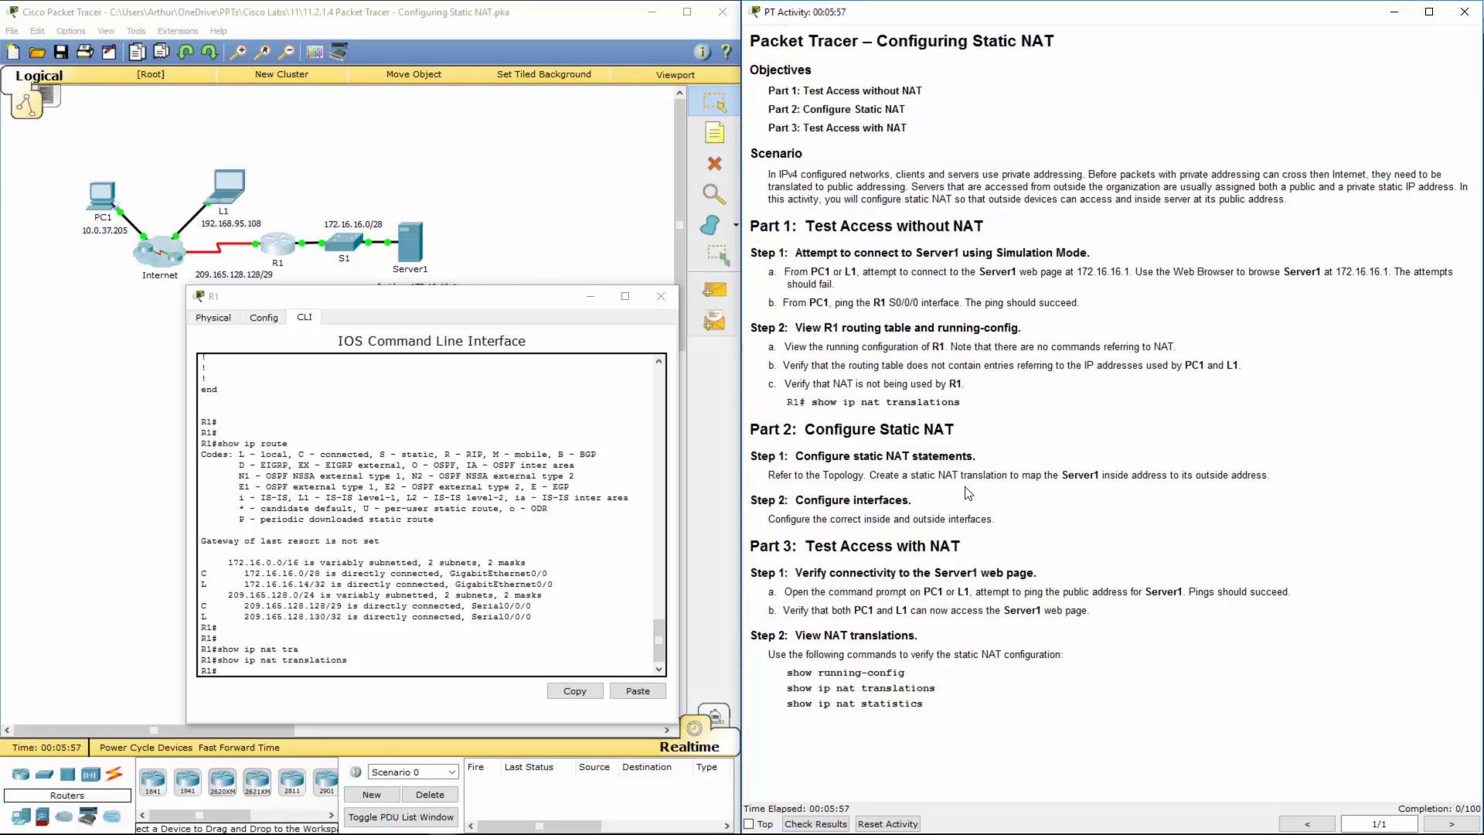
mouse_move(1151, 493)
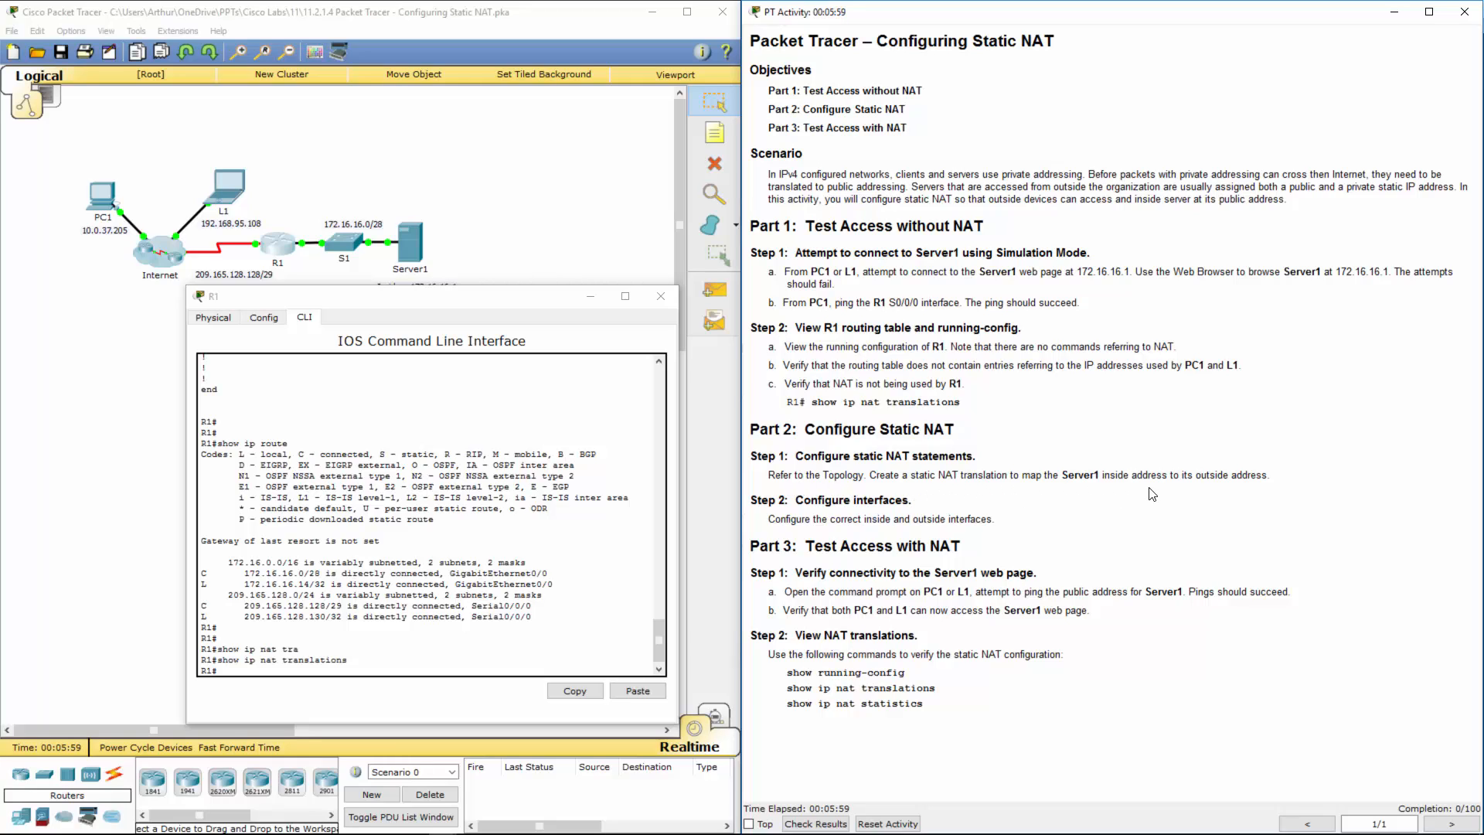
mouse_move(1276, 486)
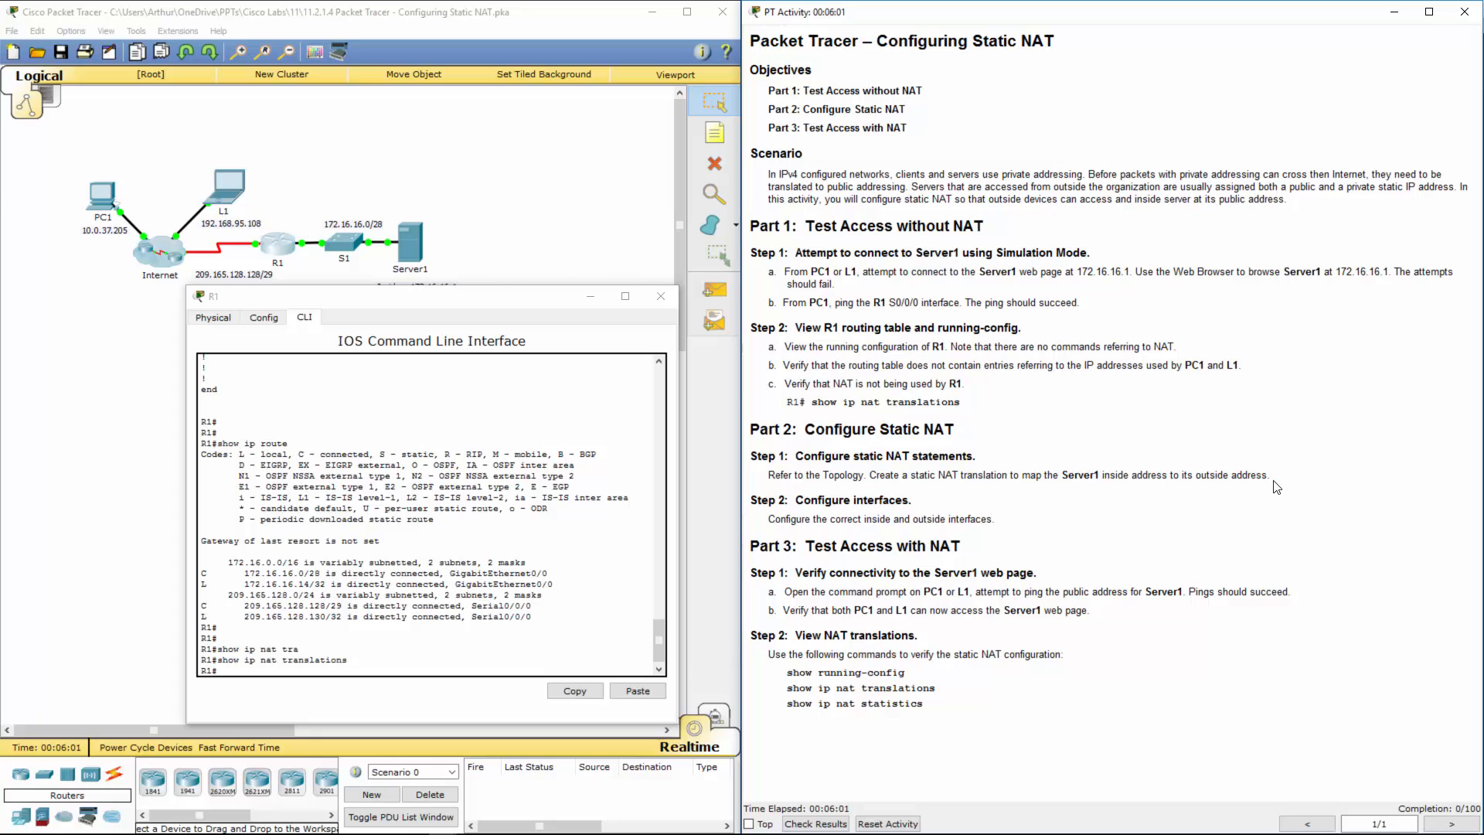
mouse_move(476, 273)
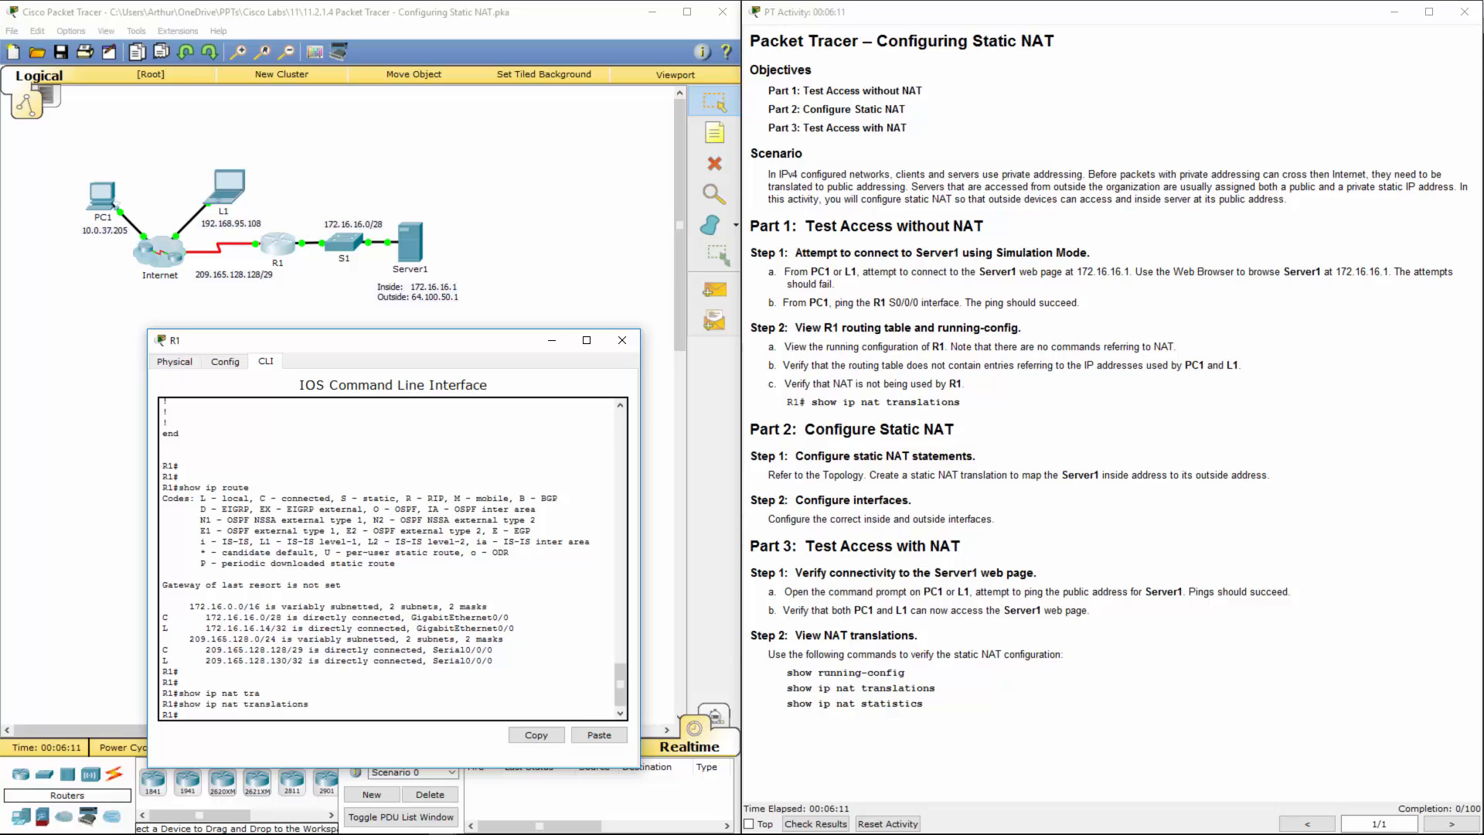
drag(176, 340, 256, 244)
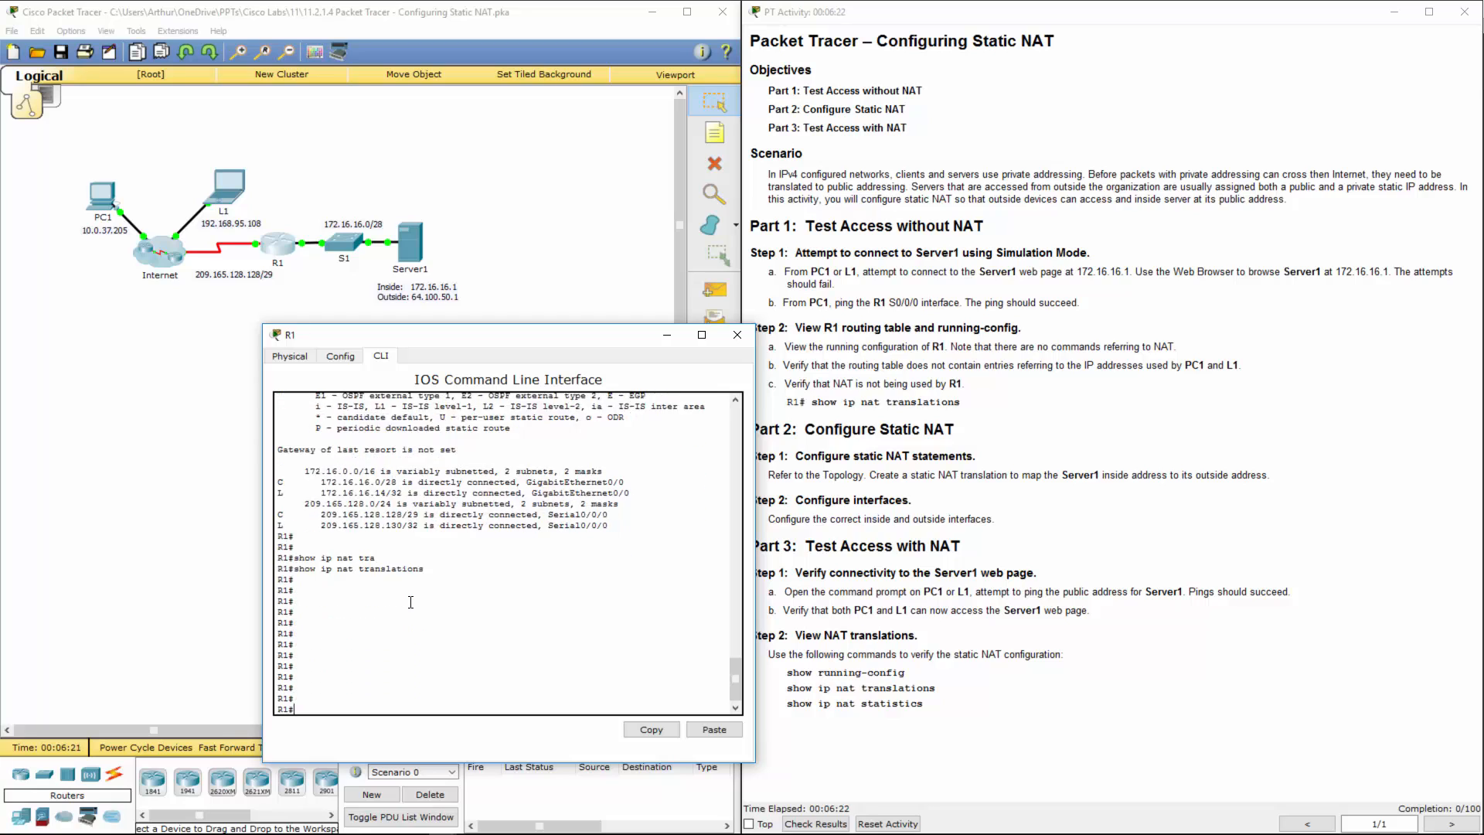
Enter conf t and add ip nat inside source static 172.16.16.1 64.100.50.1.
text(cnof t)
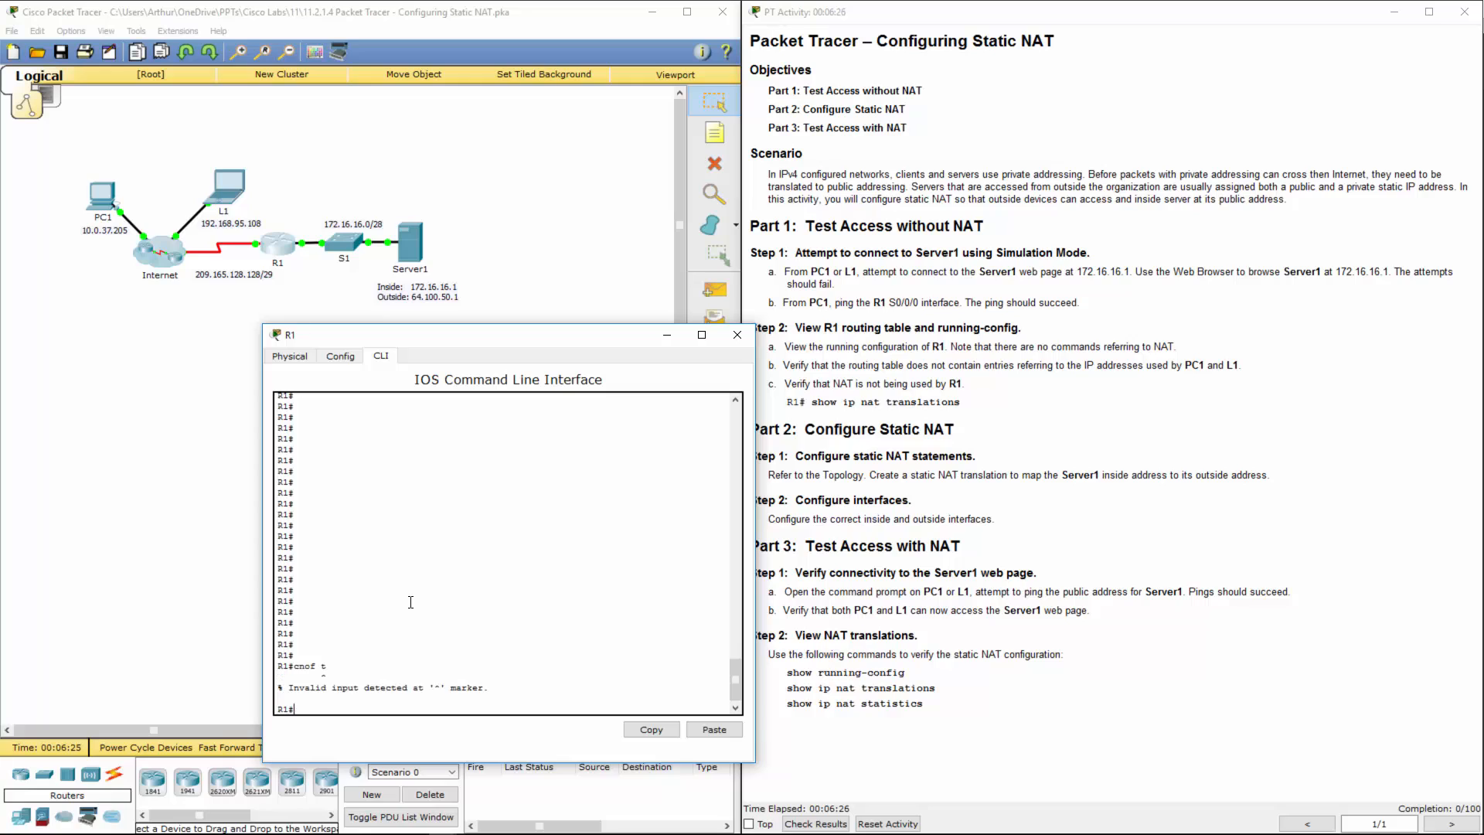
text(conf t)
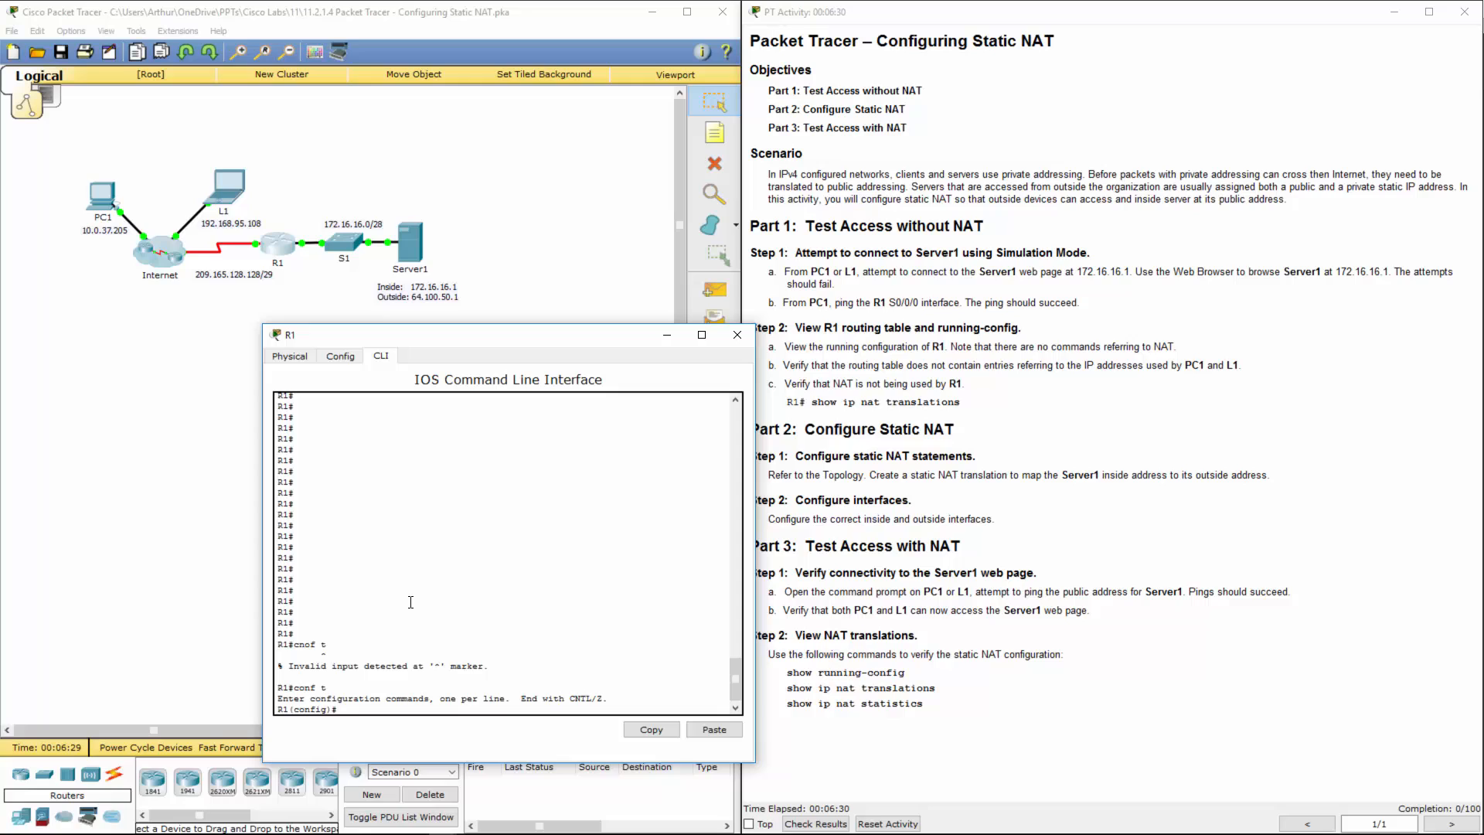
key(enter)
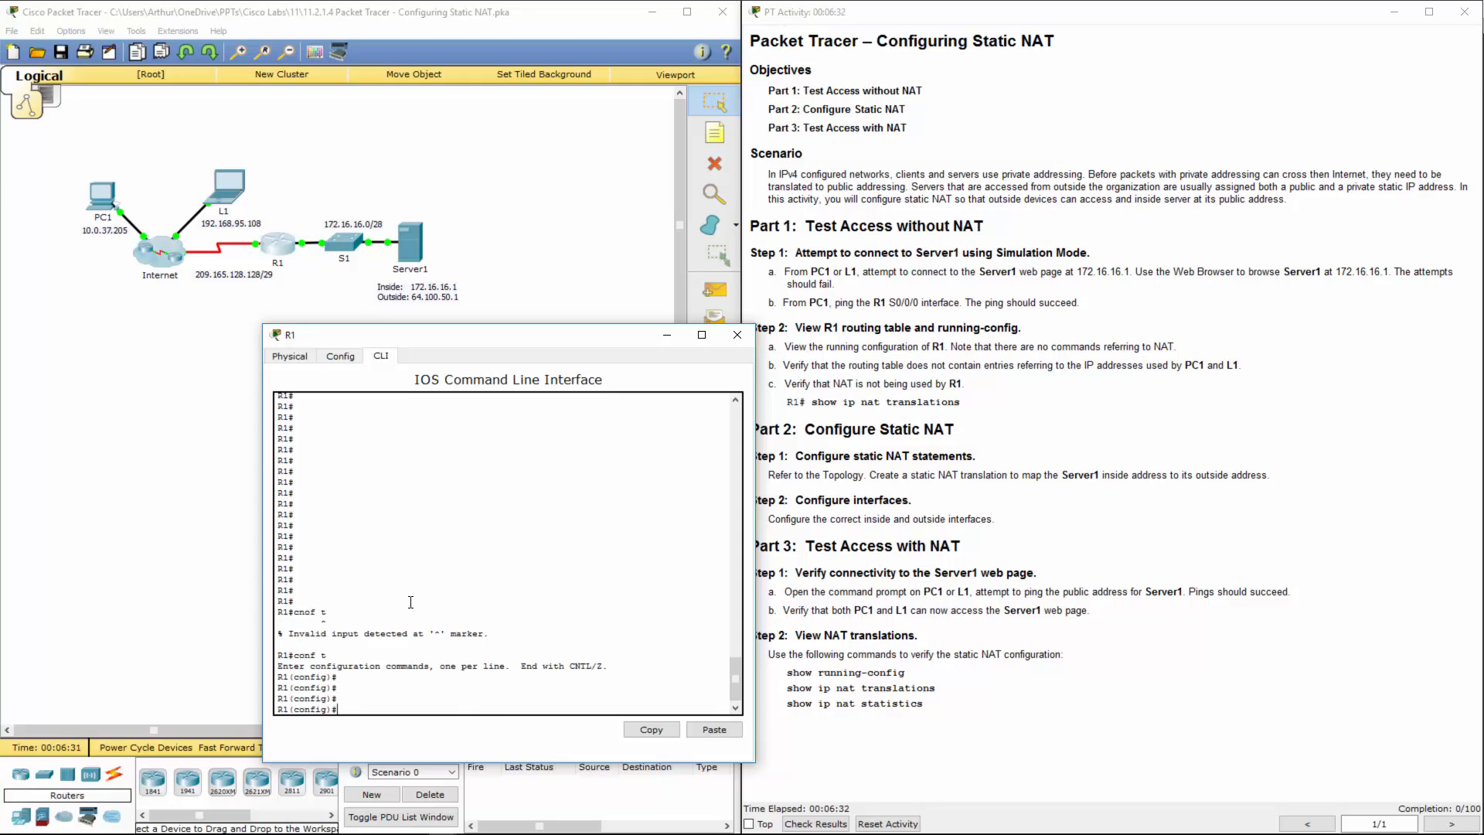
text(ip net ins)
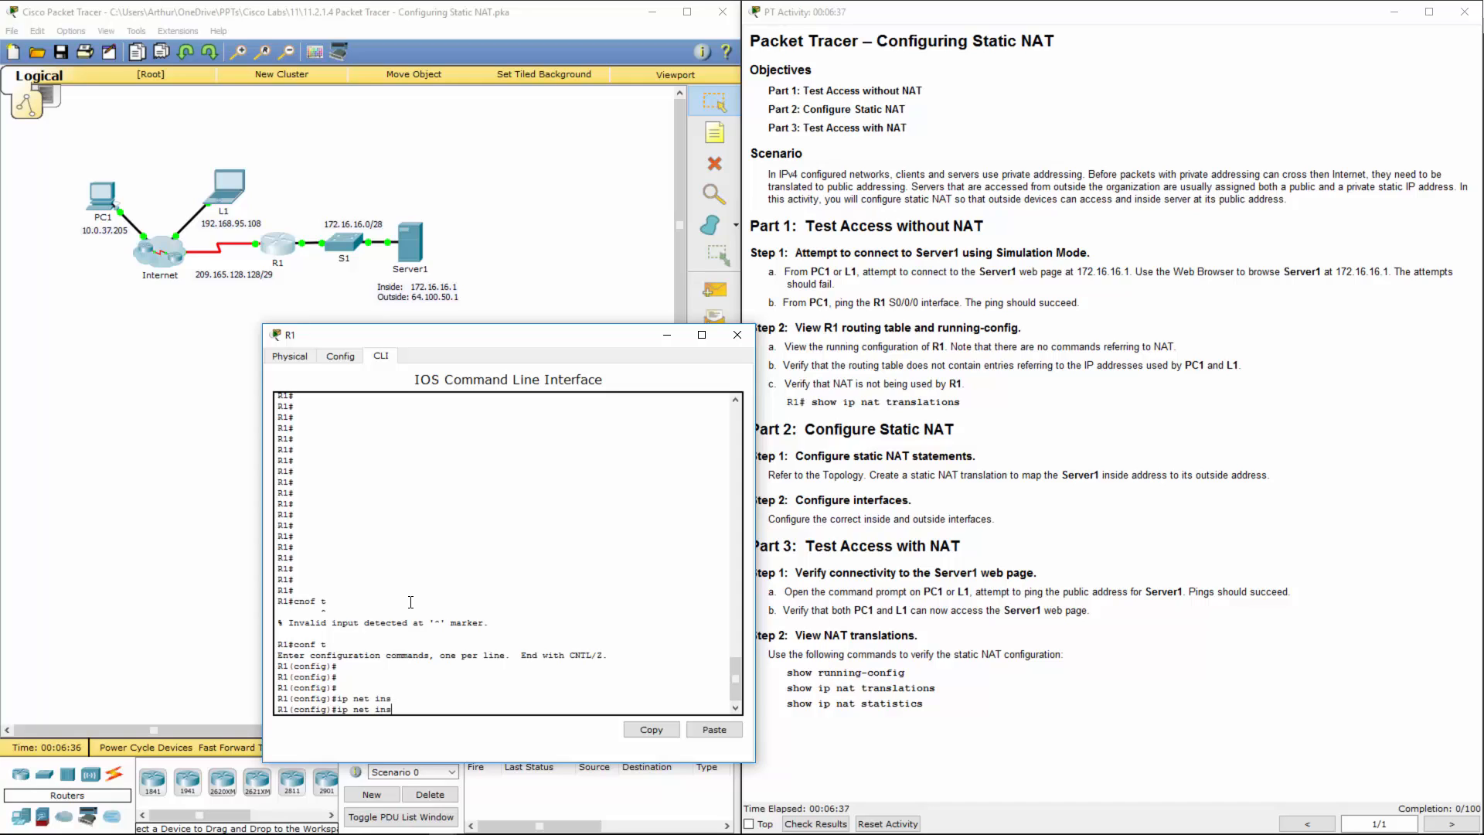
text(i)
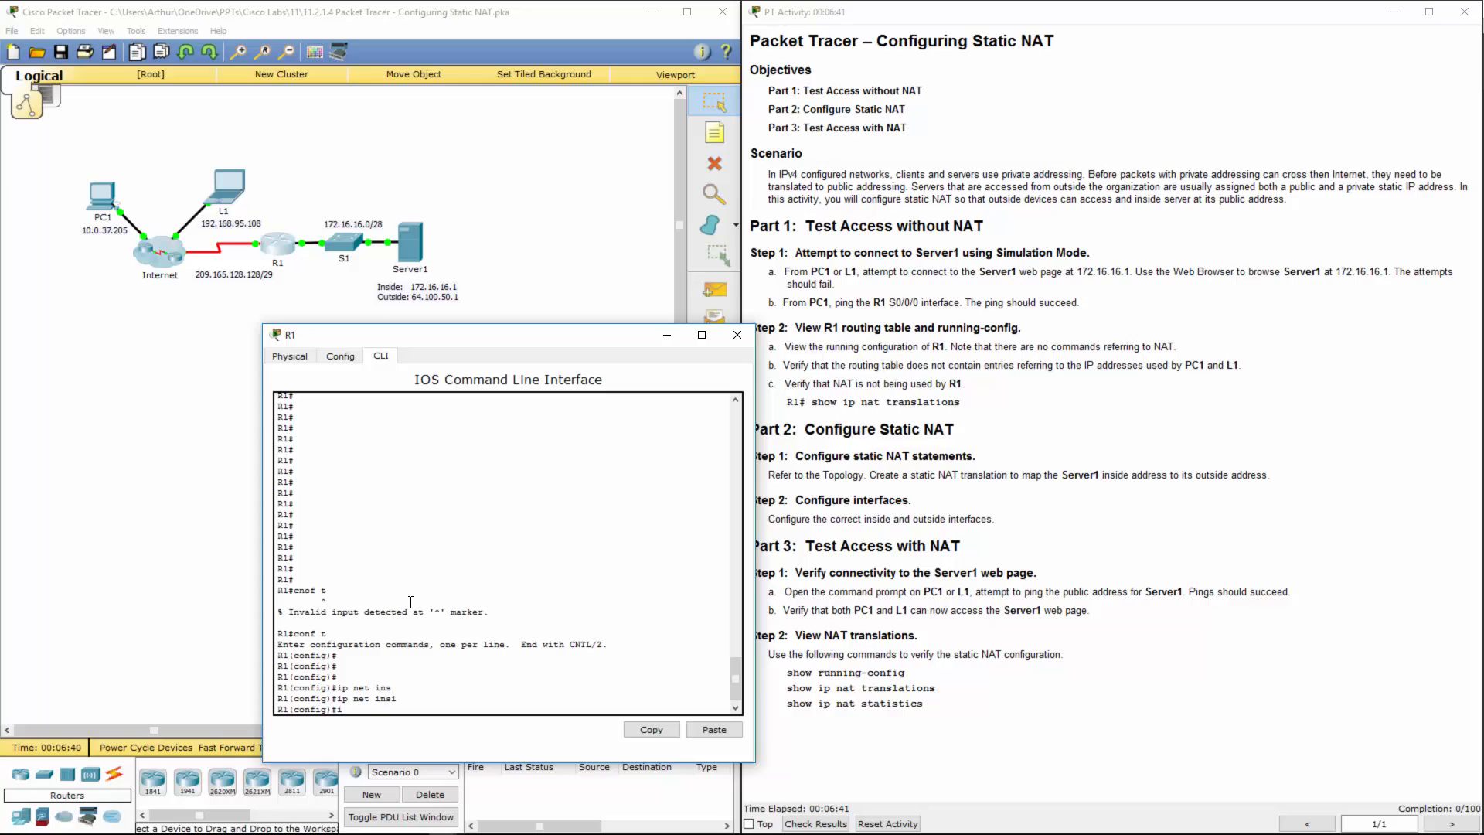
text(ip nat inside source static)
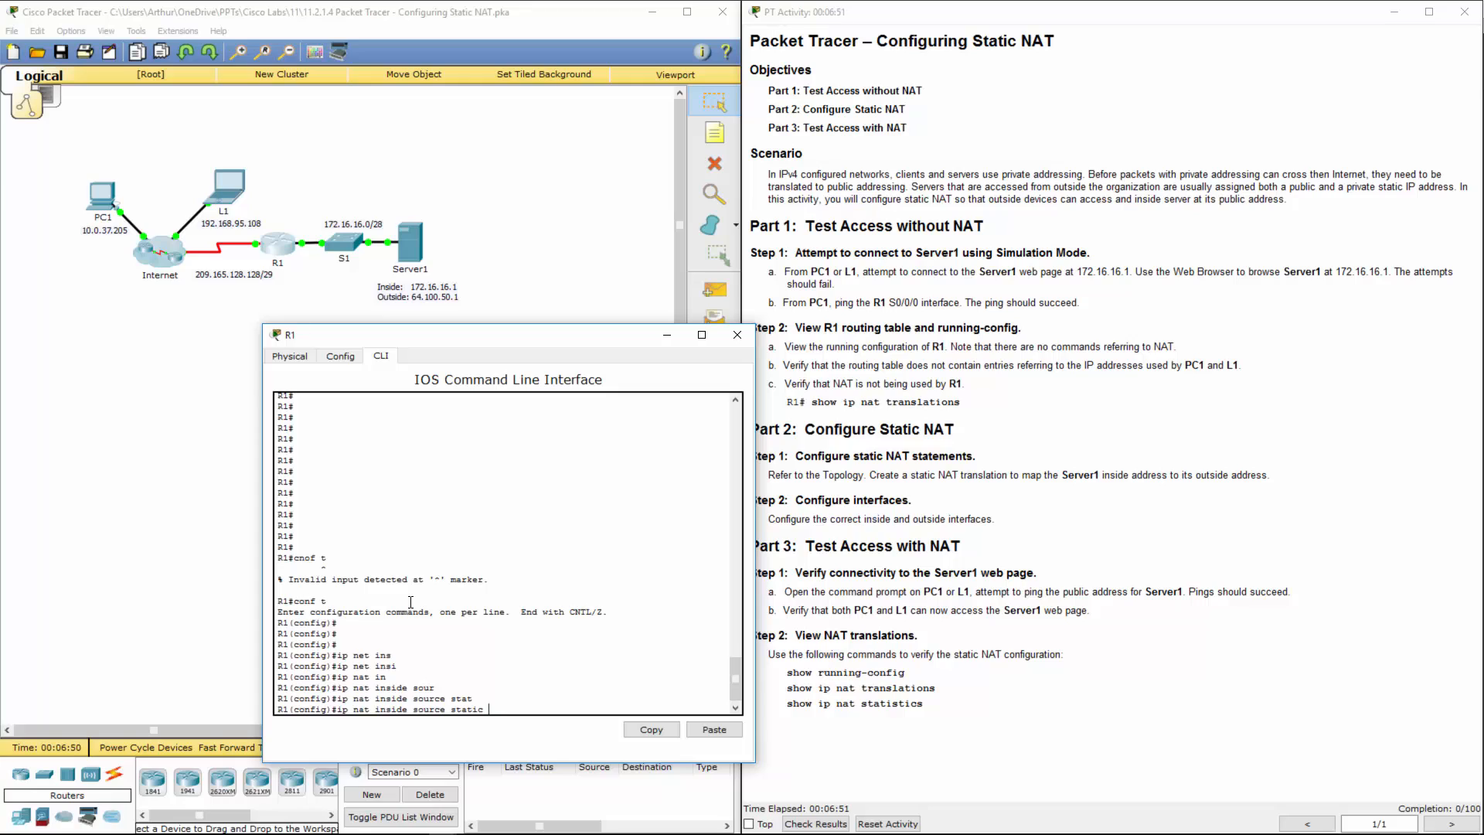
text(172.16)
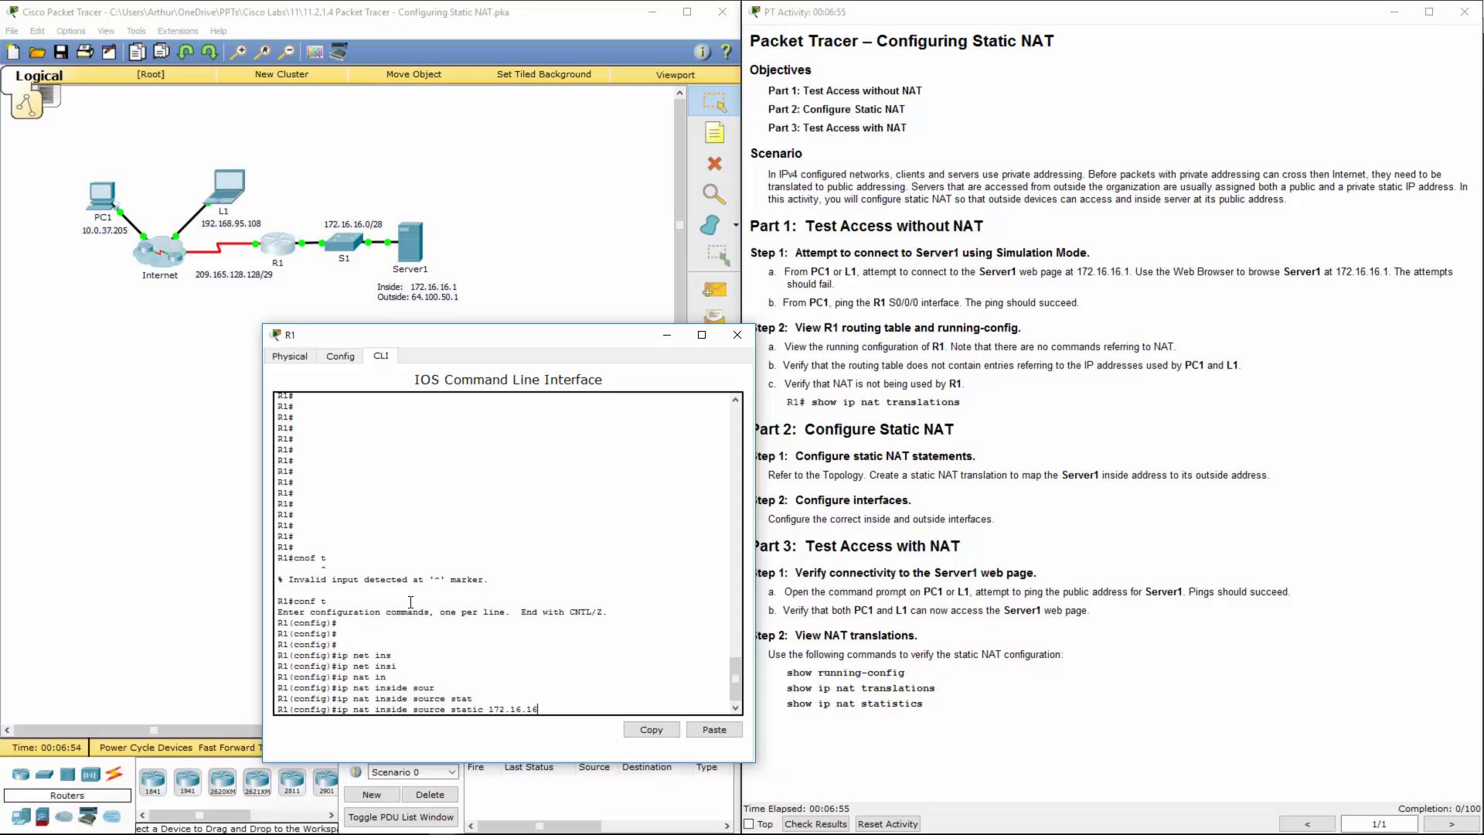
text(.1)
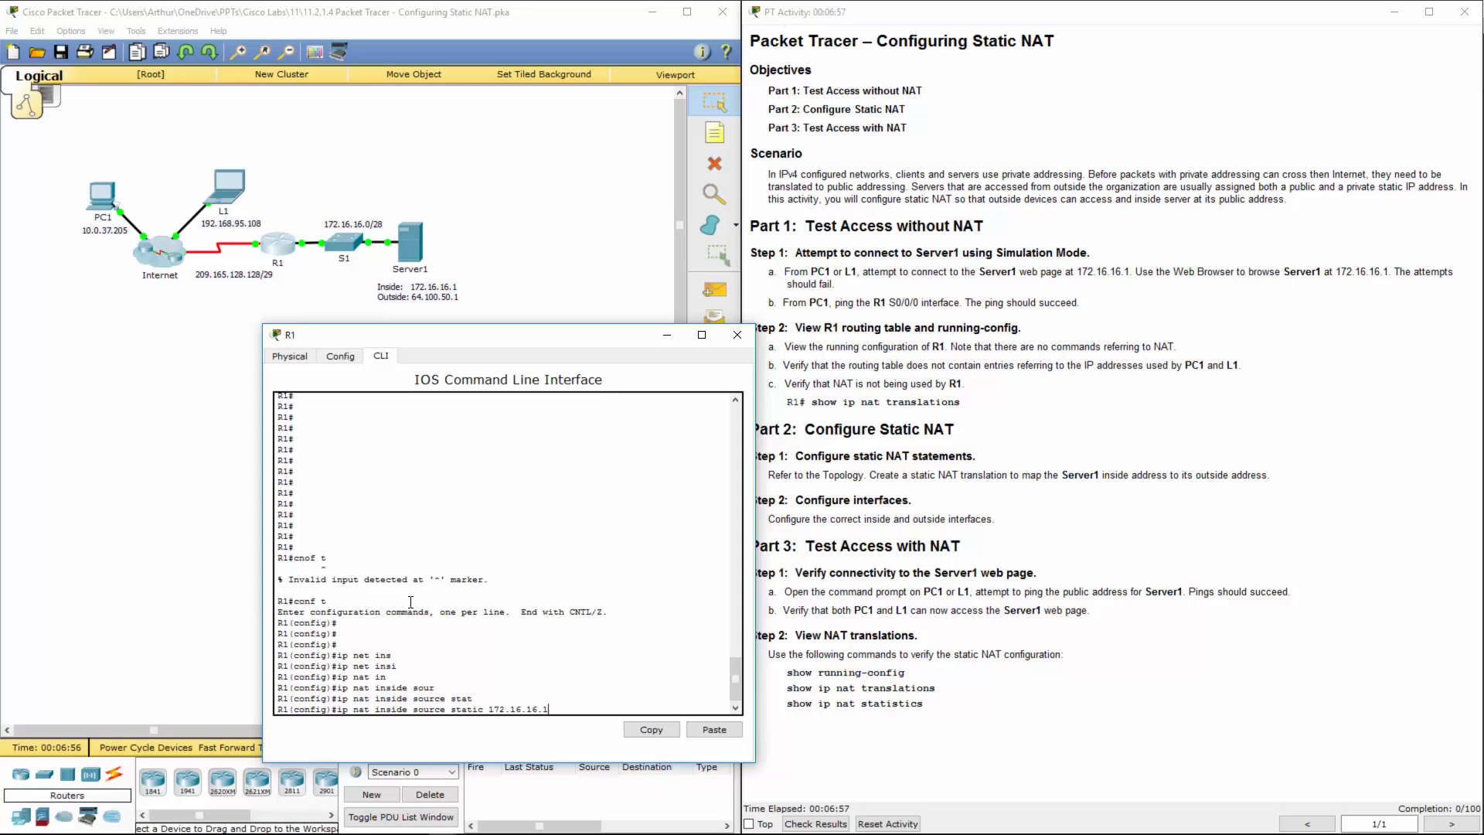
text(64.100.50)
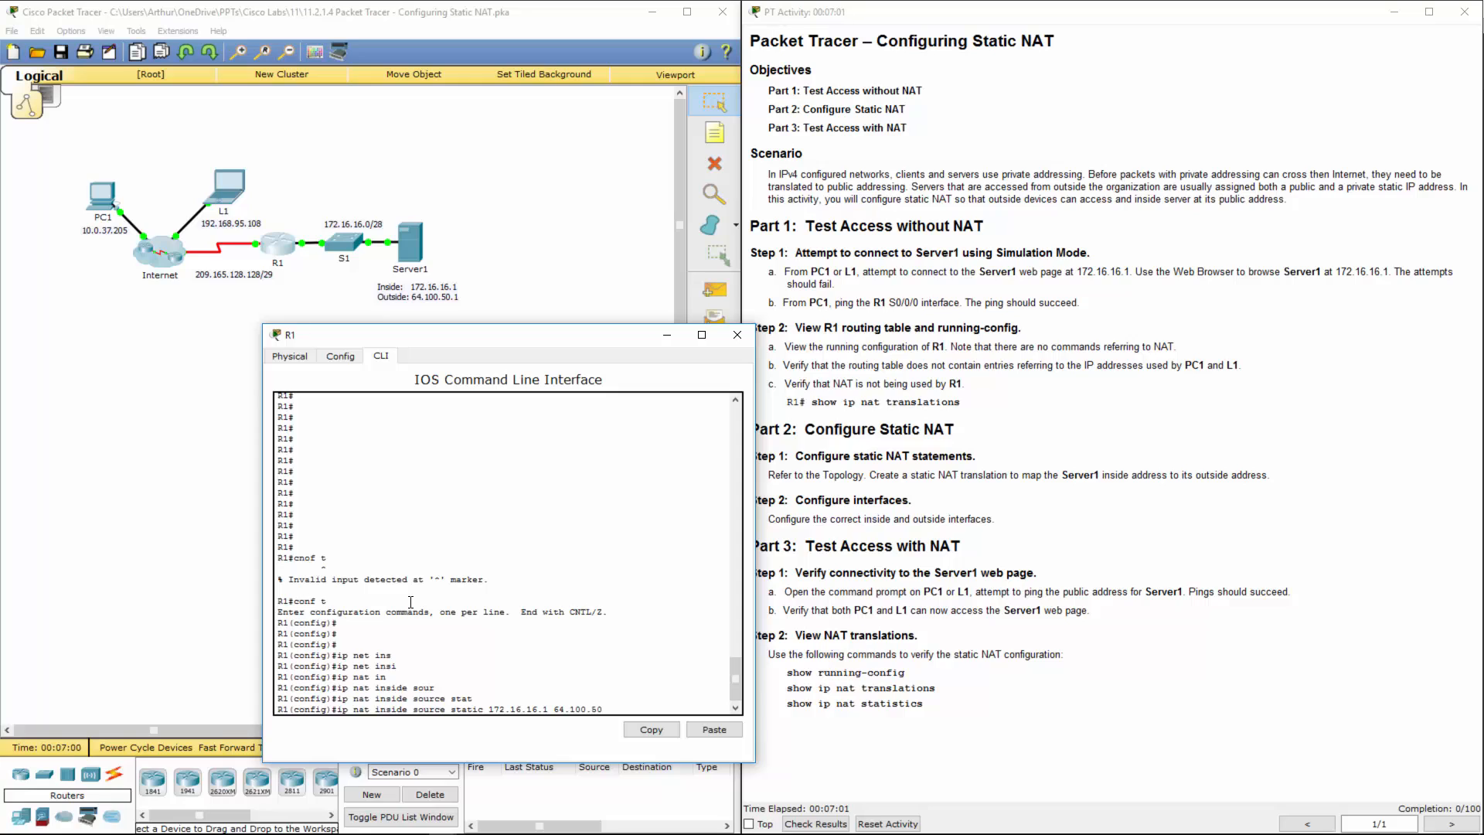
text(.1)
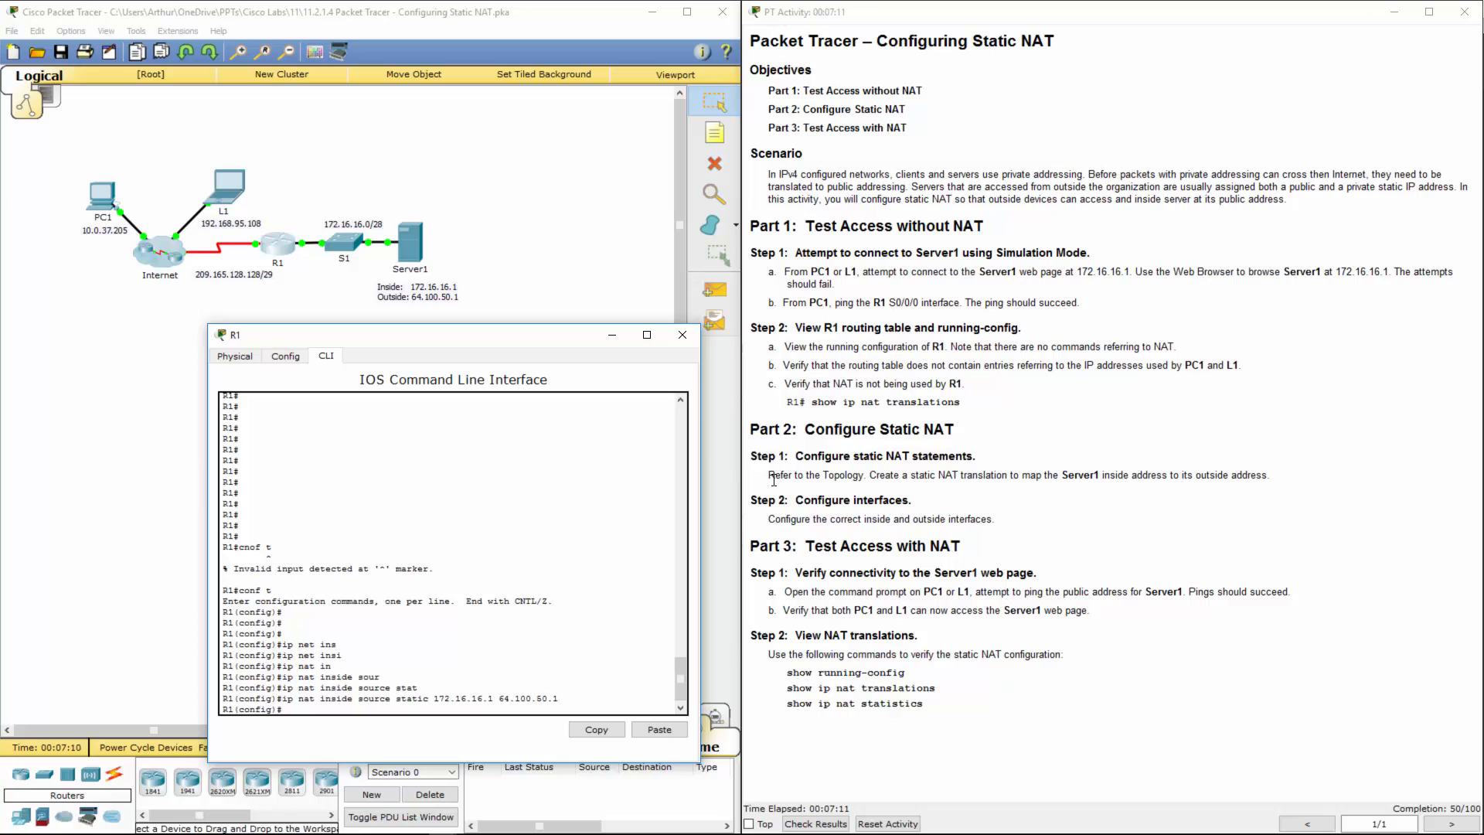
Set R1's S0/0/0 interface as the NAT outside interface.
drag(797, 474, 1270, 474)
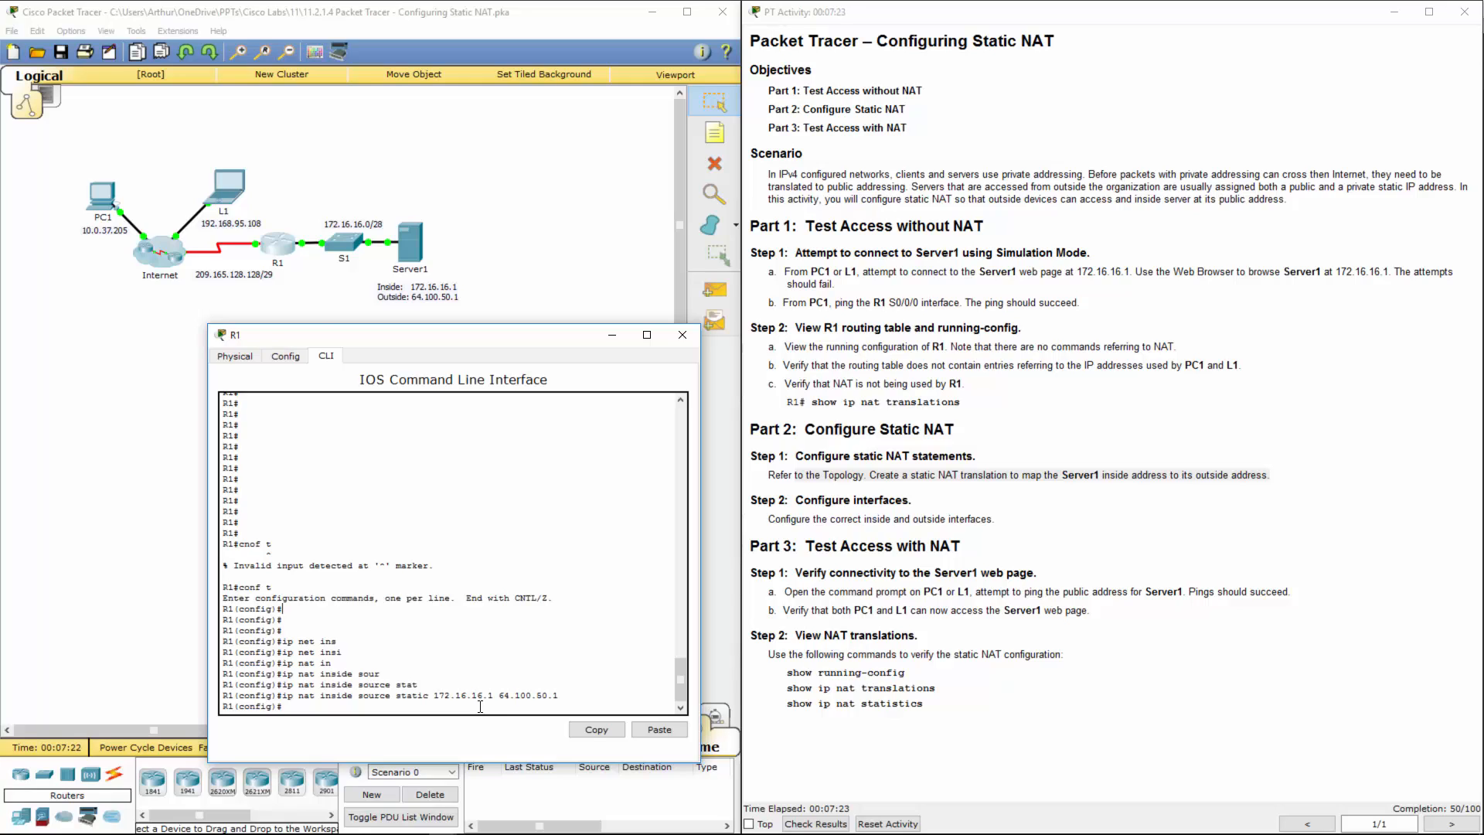
mouse_move(258, 240)
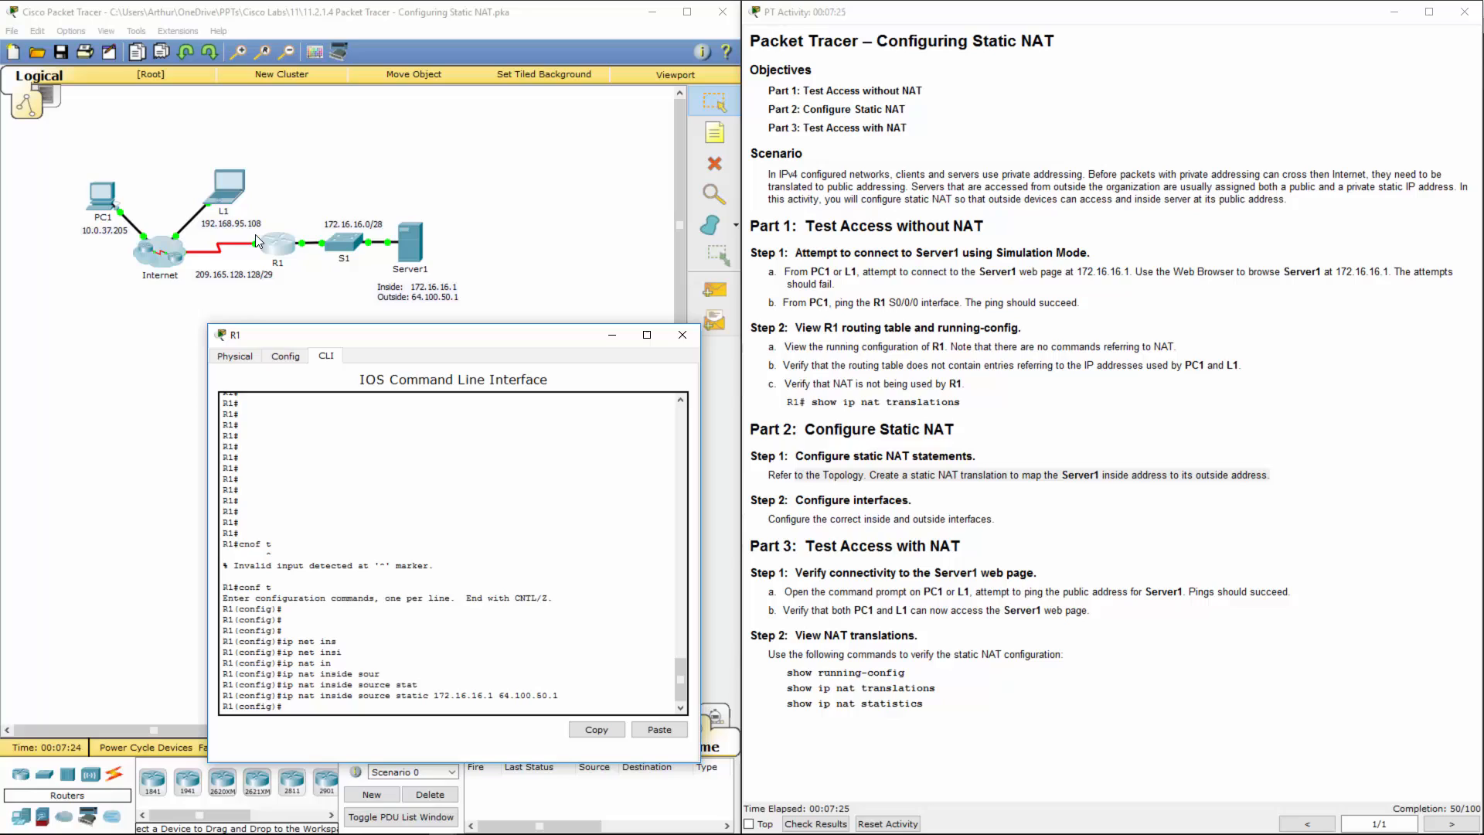
mouse_move(305, 237)
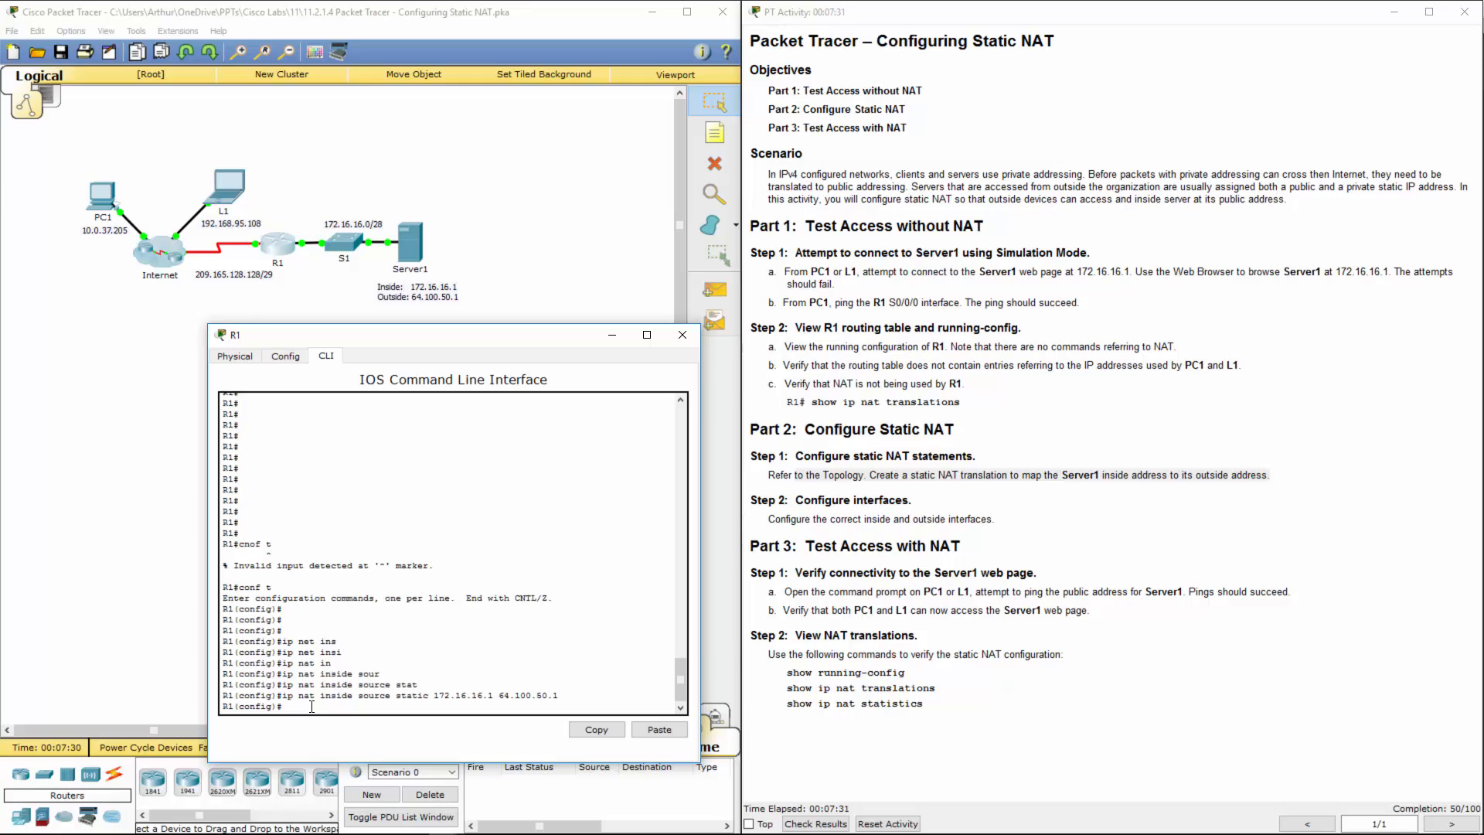
text(int)
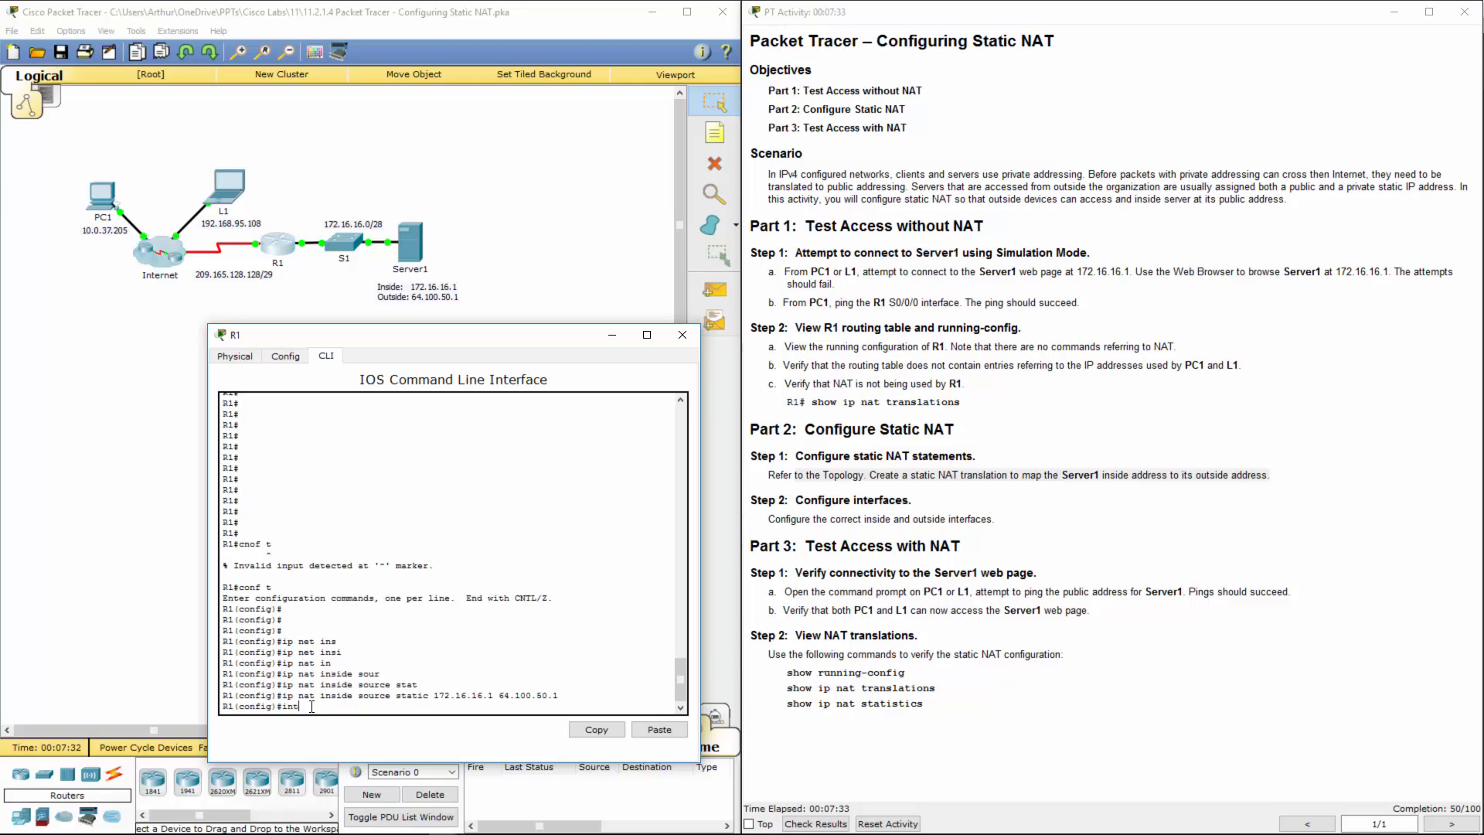
text(s0/0/0)
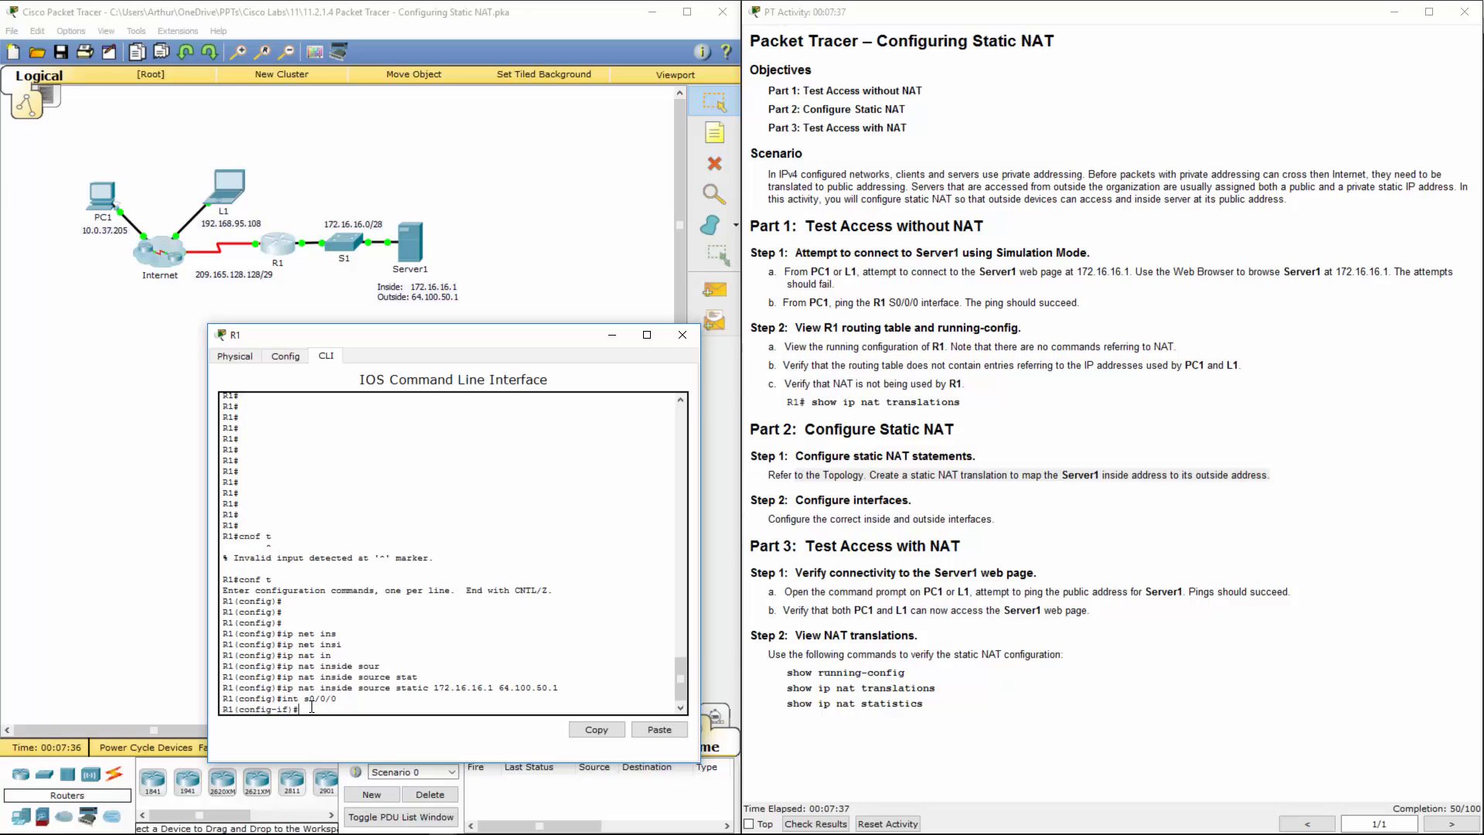
text(ip nat out)
text(exit)
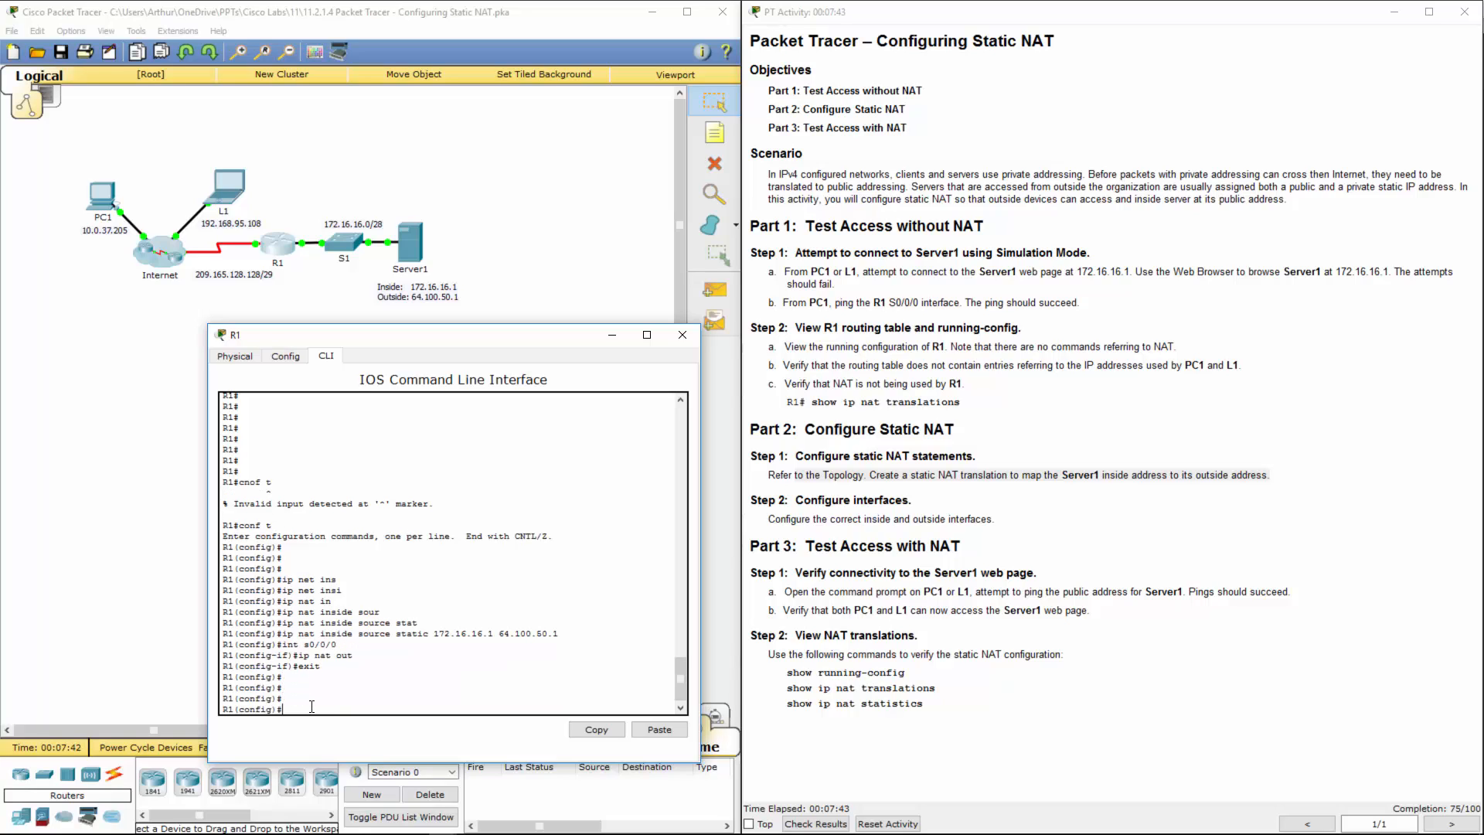
Set R1's G0/0 interface as the NAT inside interface.
text(int g0/0)
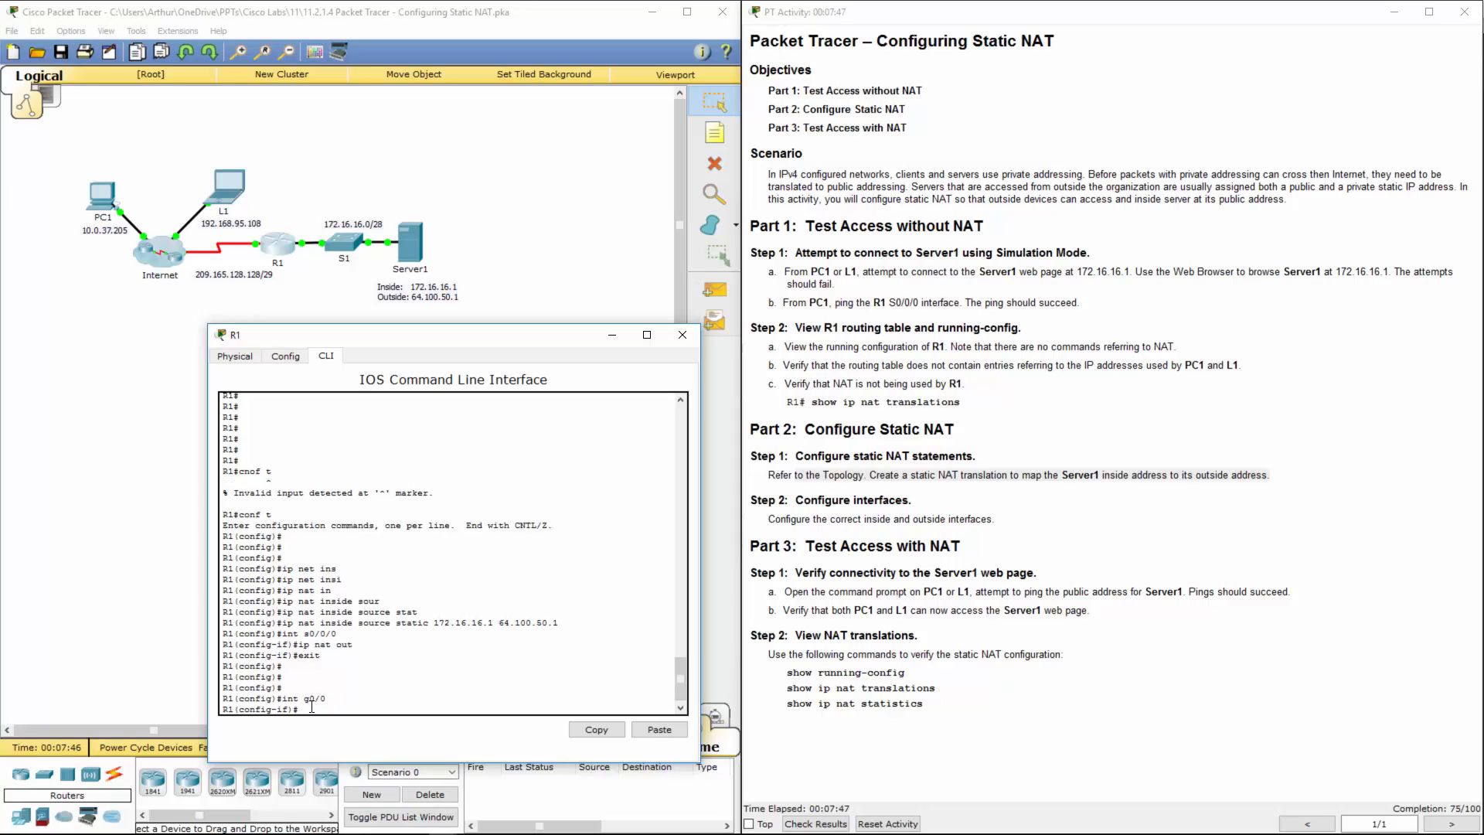
text(ip nat in)
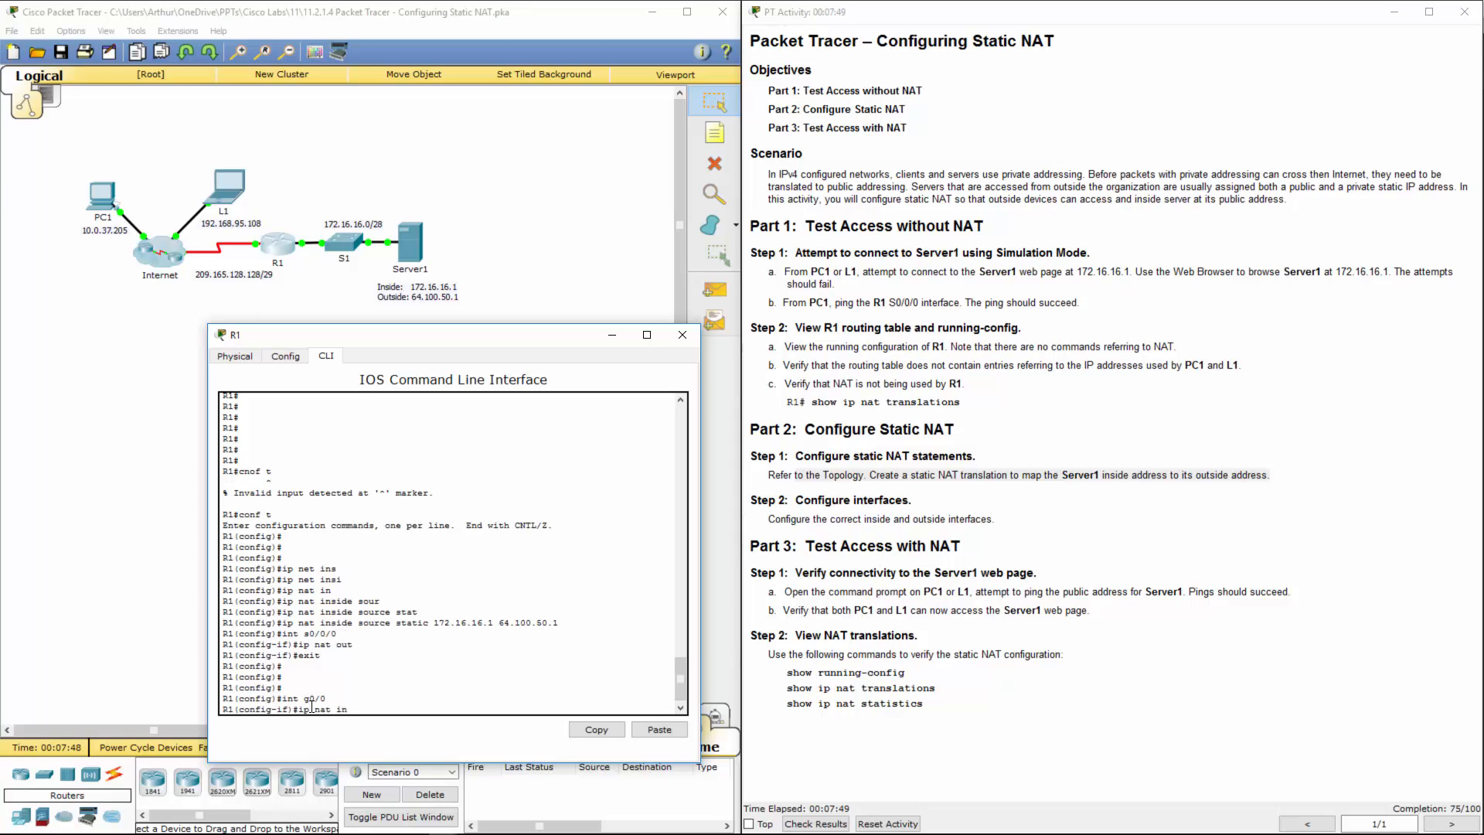
text(ip nat inside)
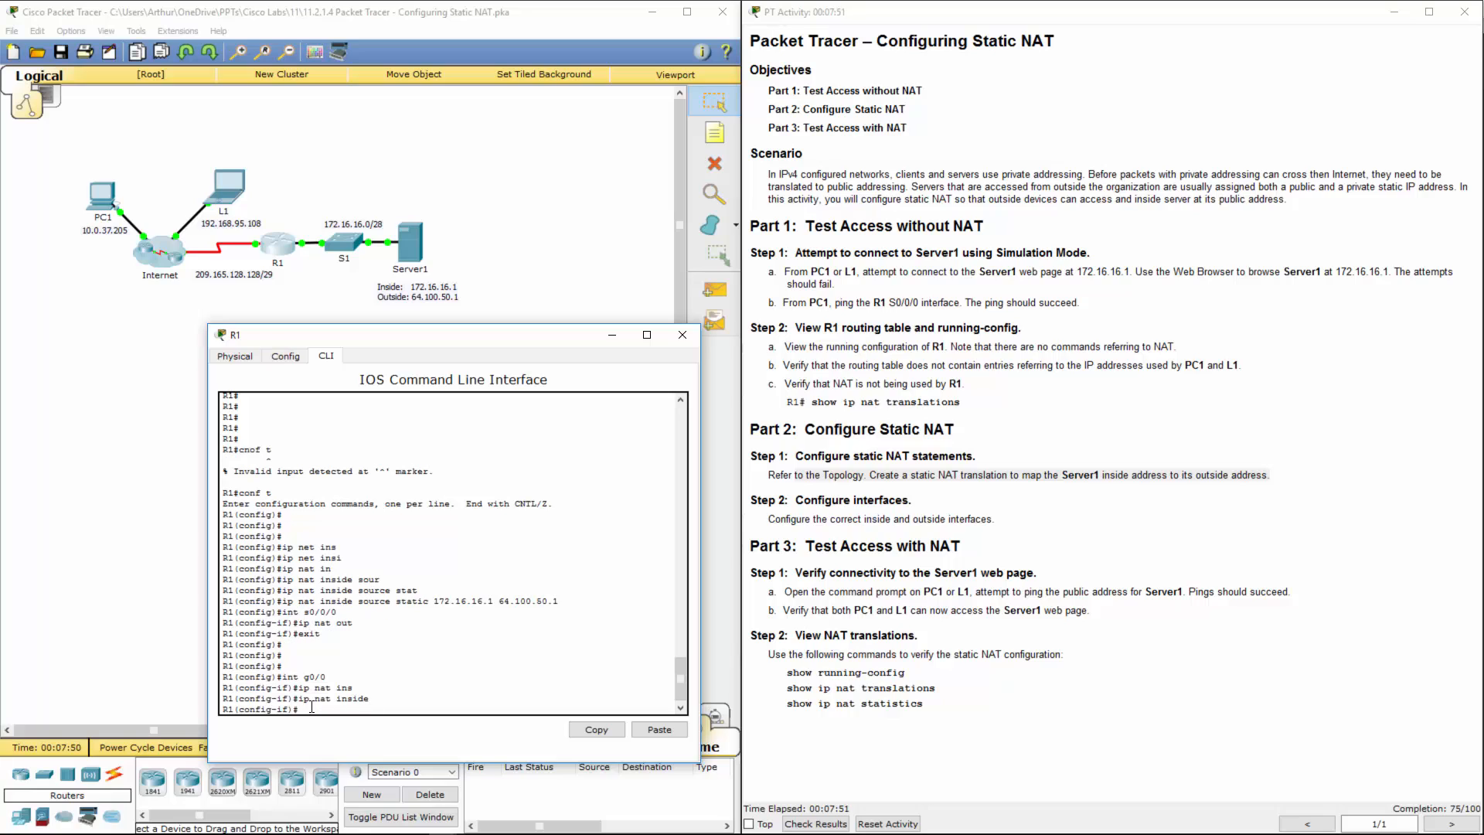
drag(790, 519, 993, 519)
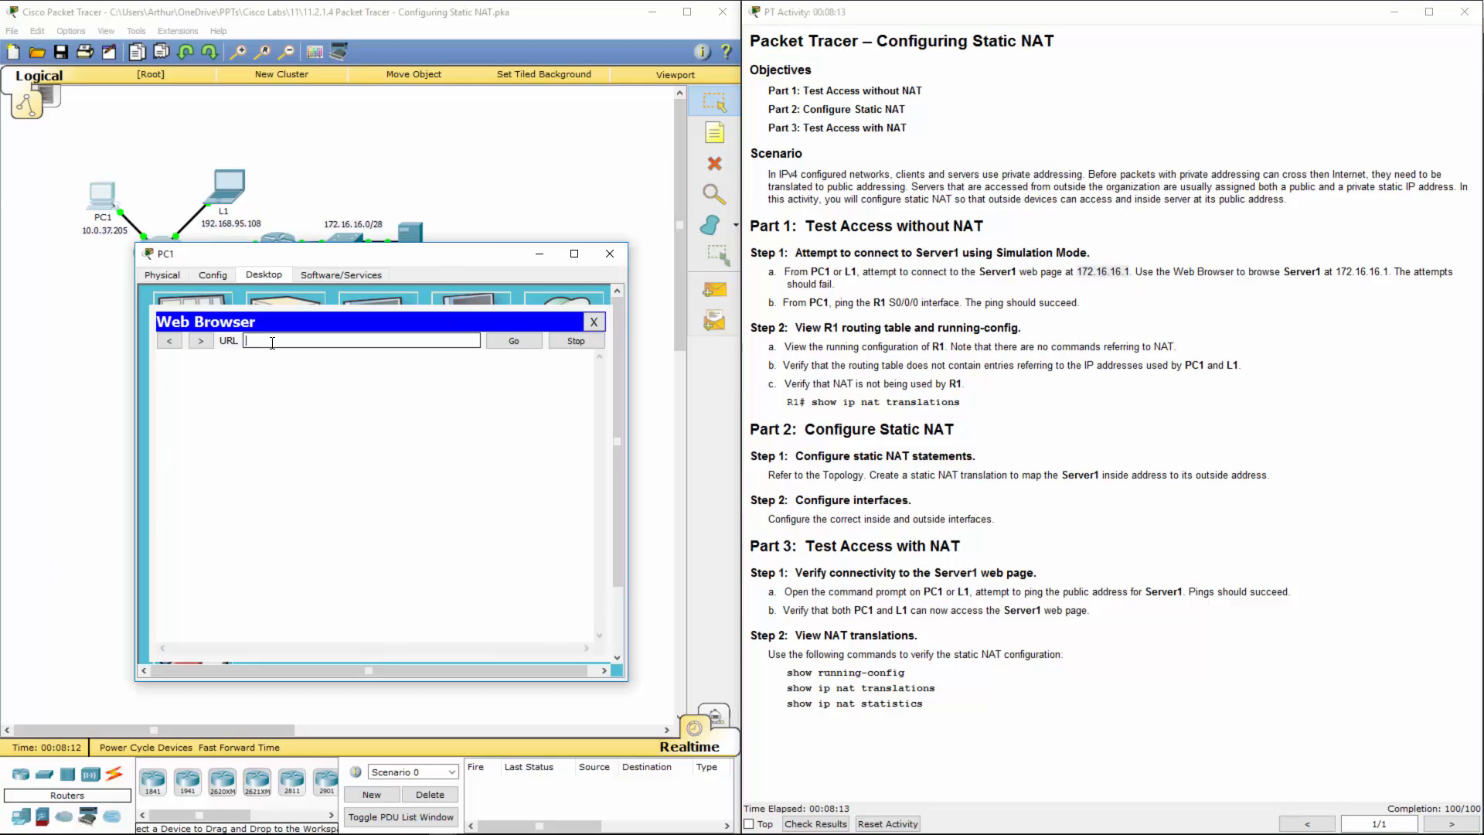
text(http://172.16.16.1)
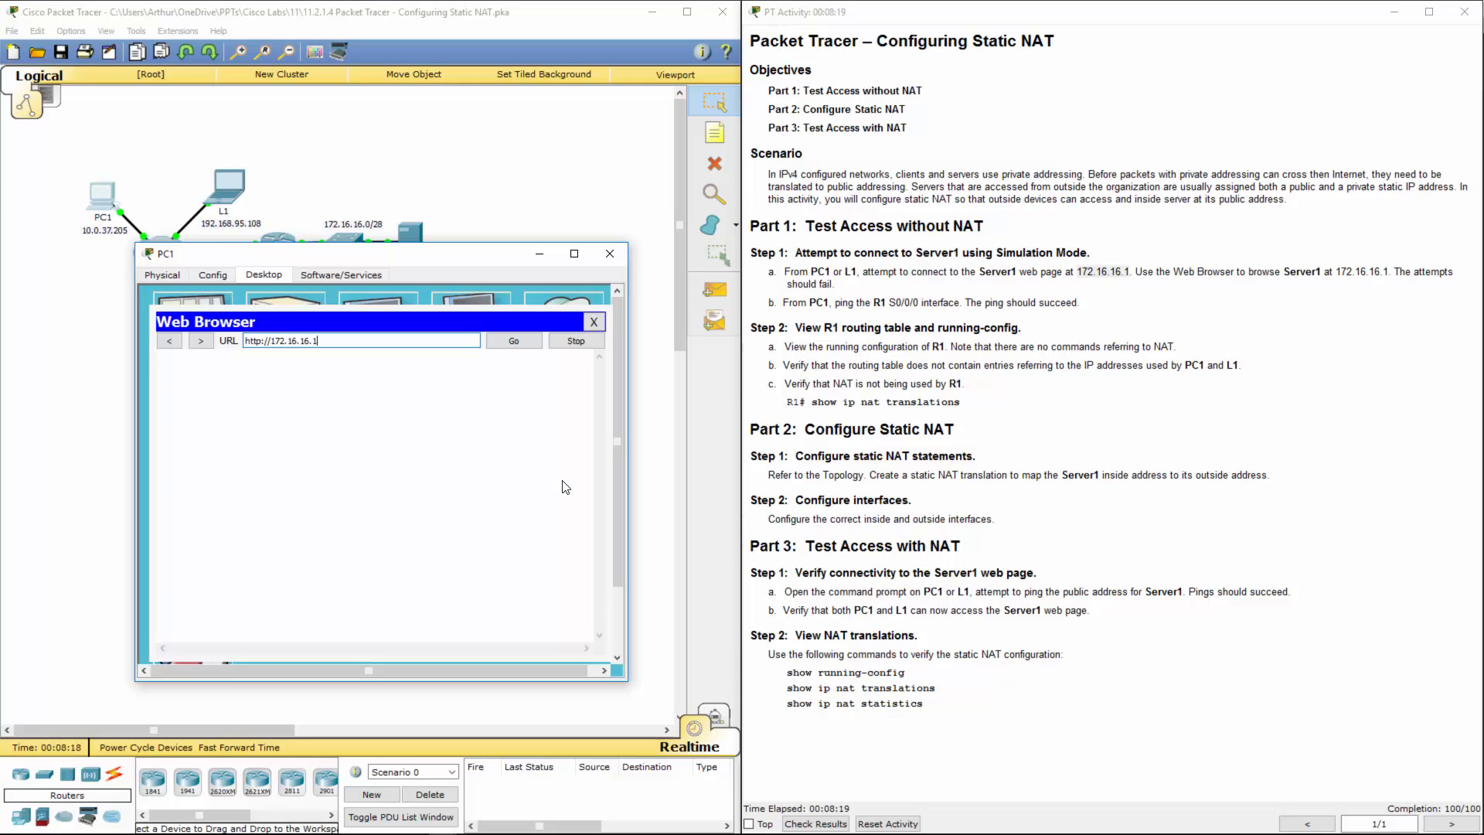
click(513, 340)
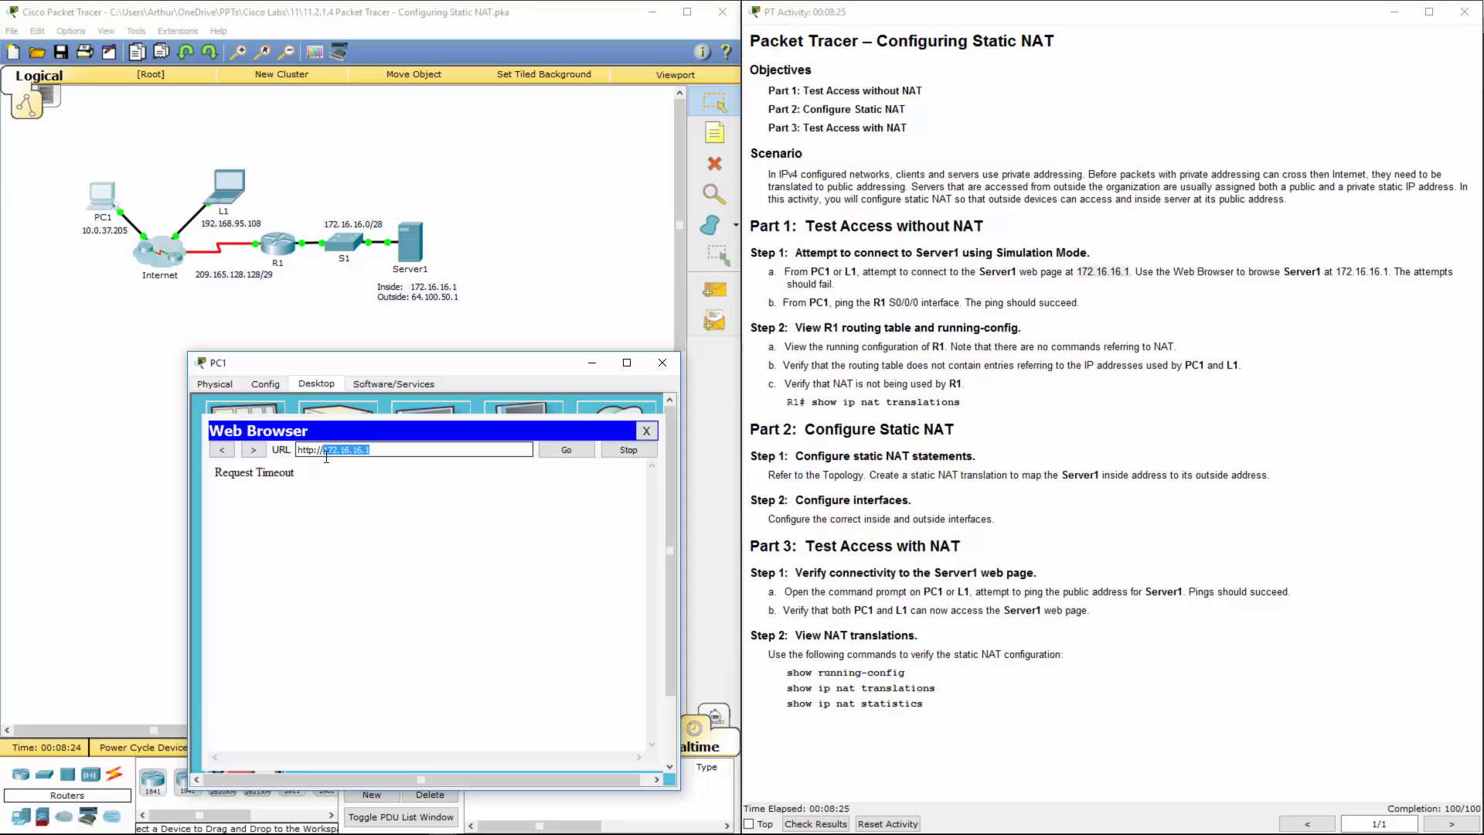
text(64.100.50.1)
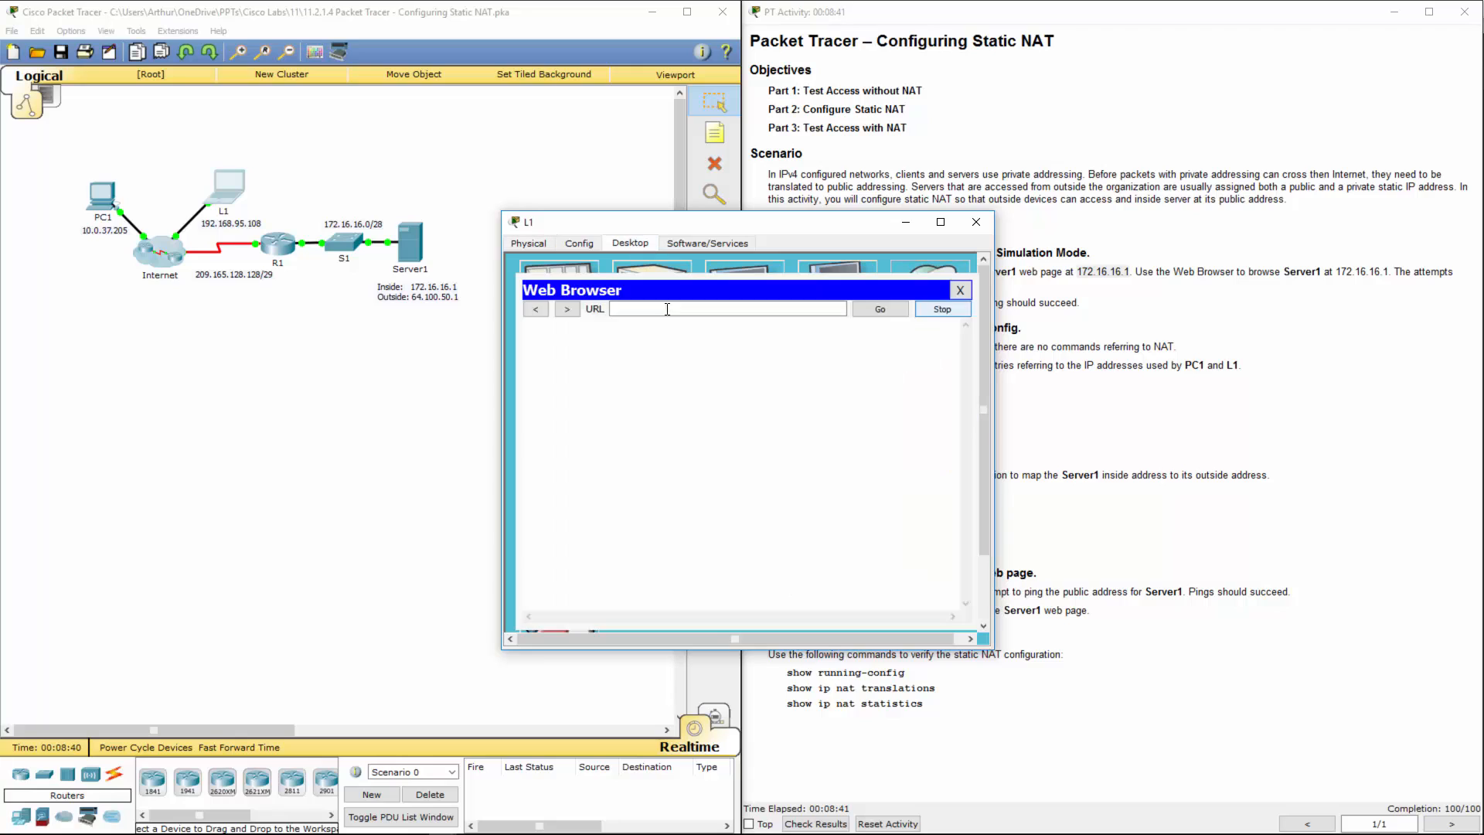
text(http://64.100.50.1)
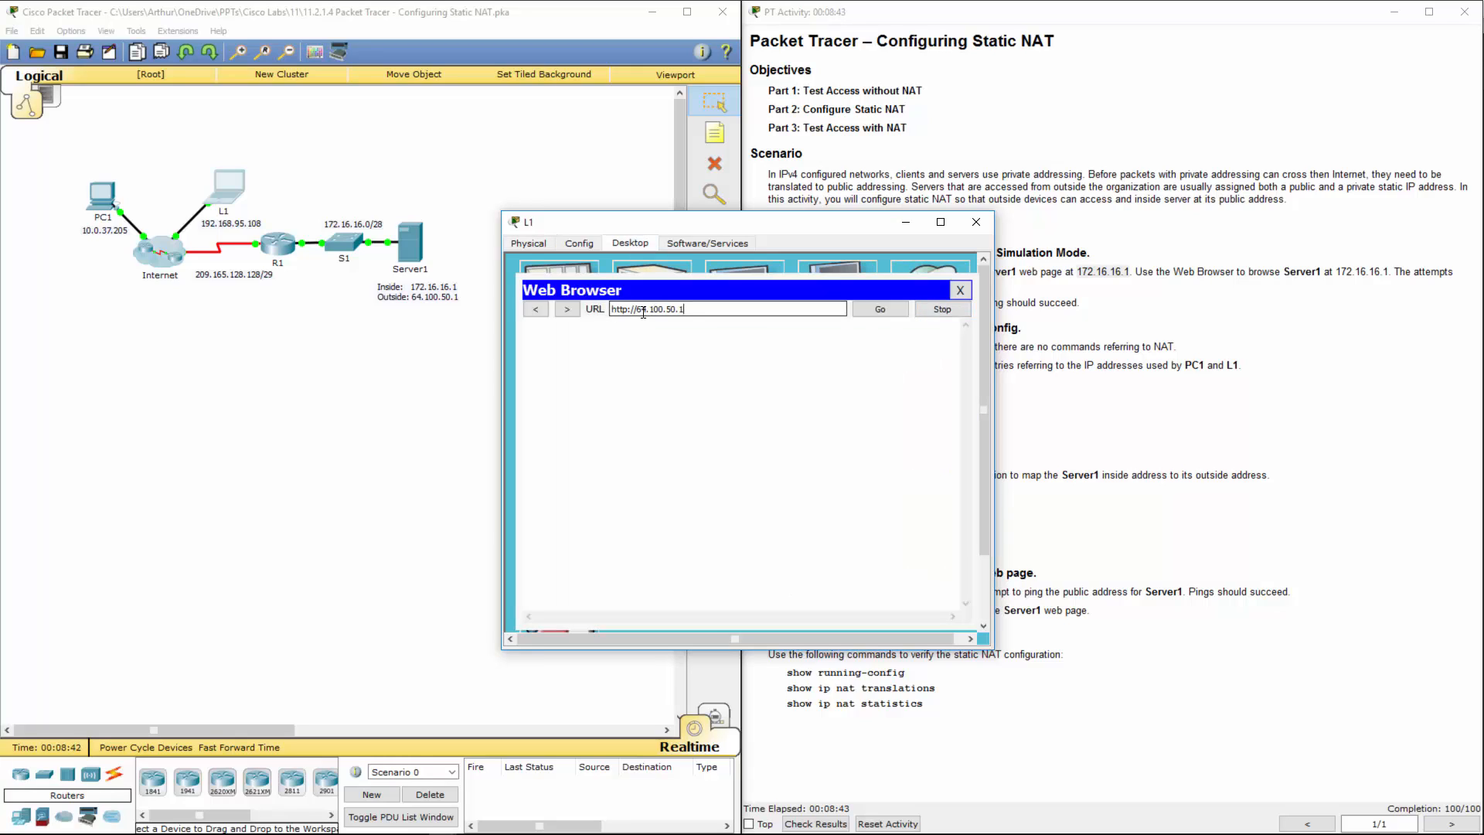
click(878, 308)
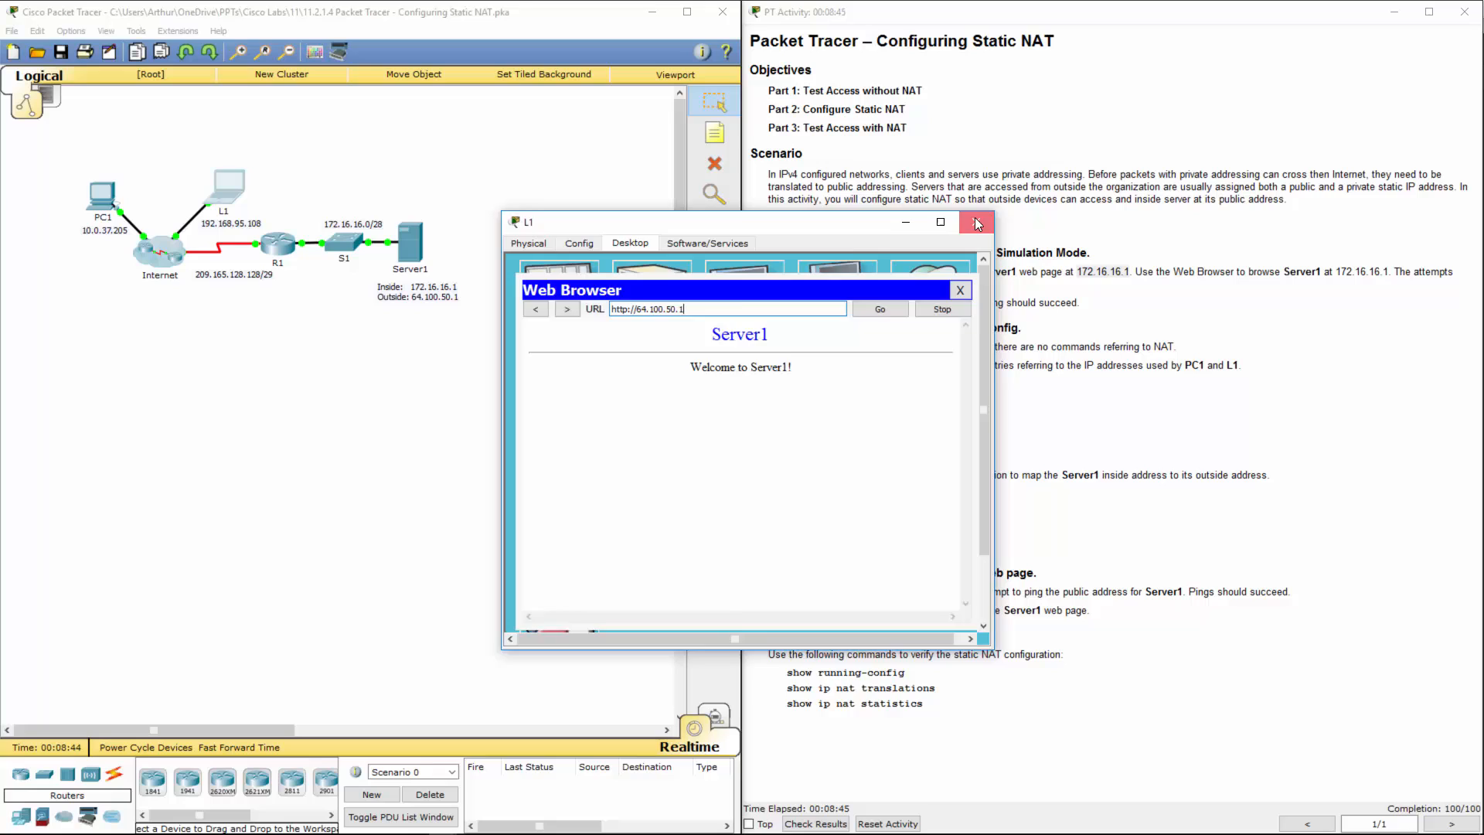
click(976, 221)
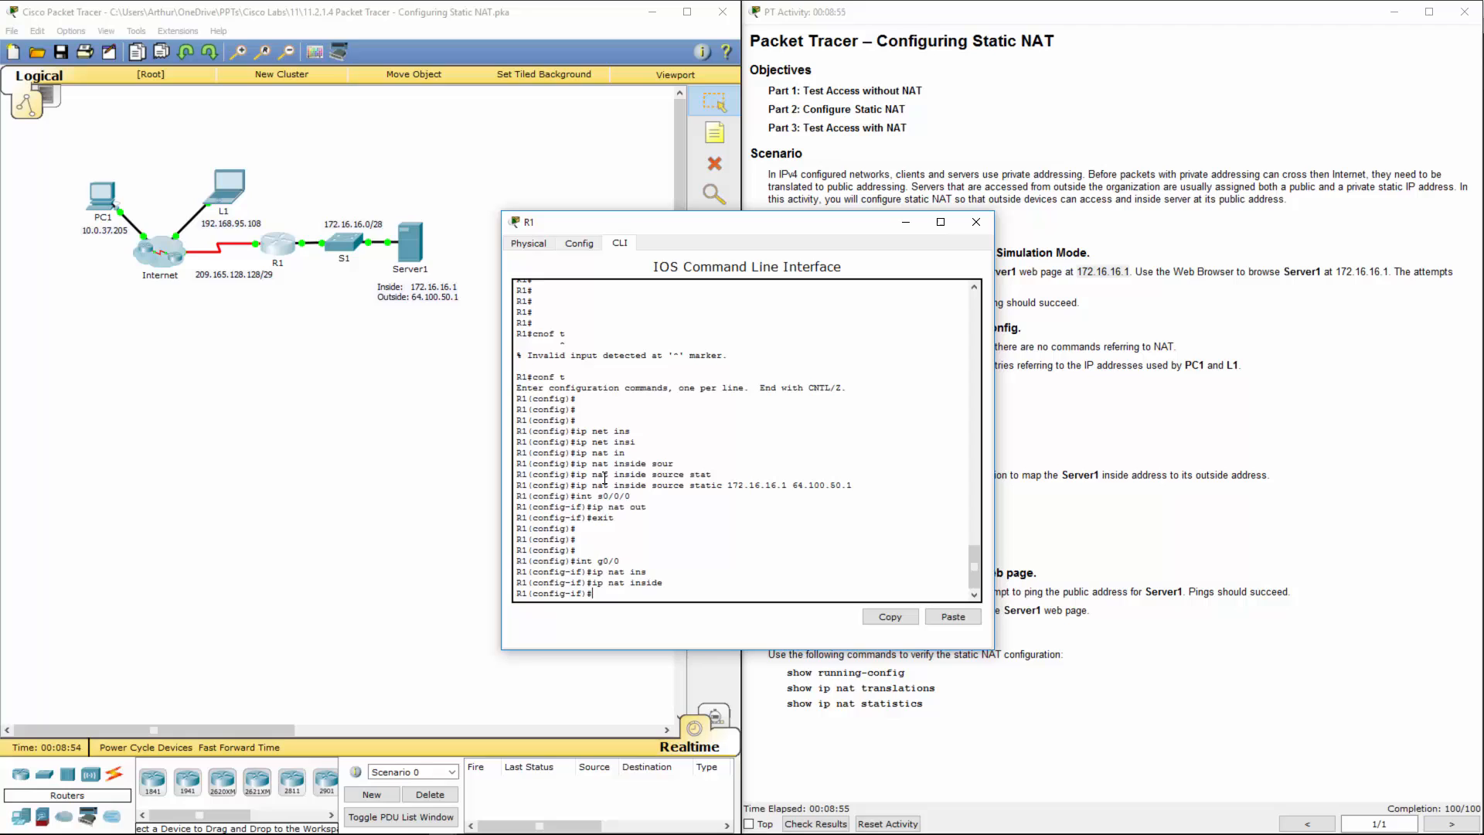
double_click(620, 484)
text(exit)
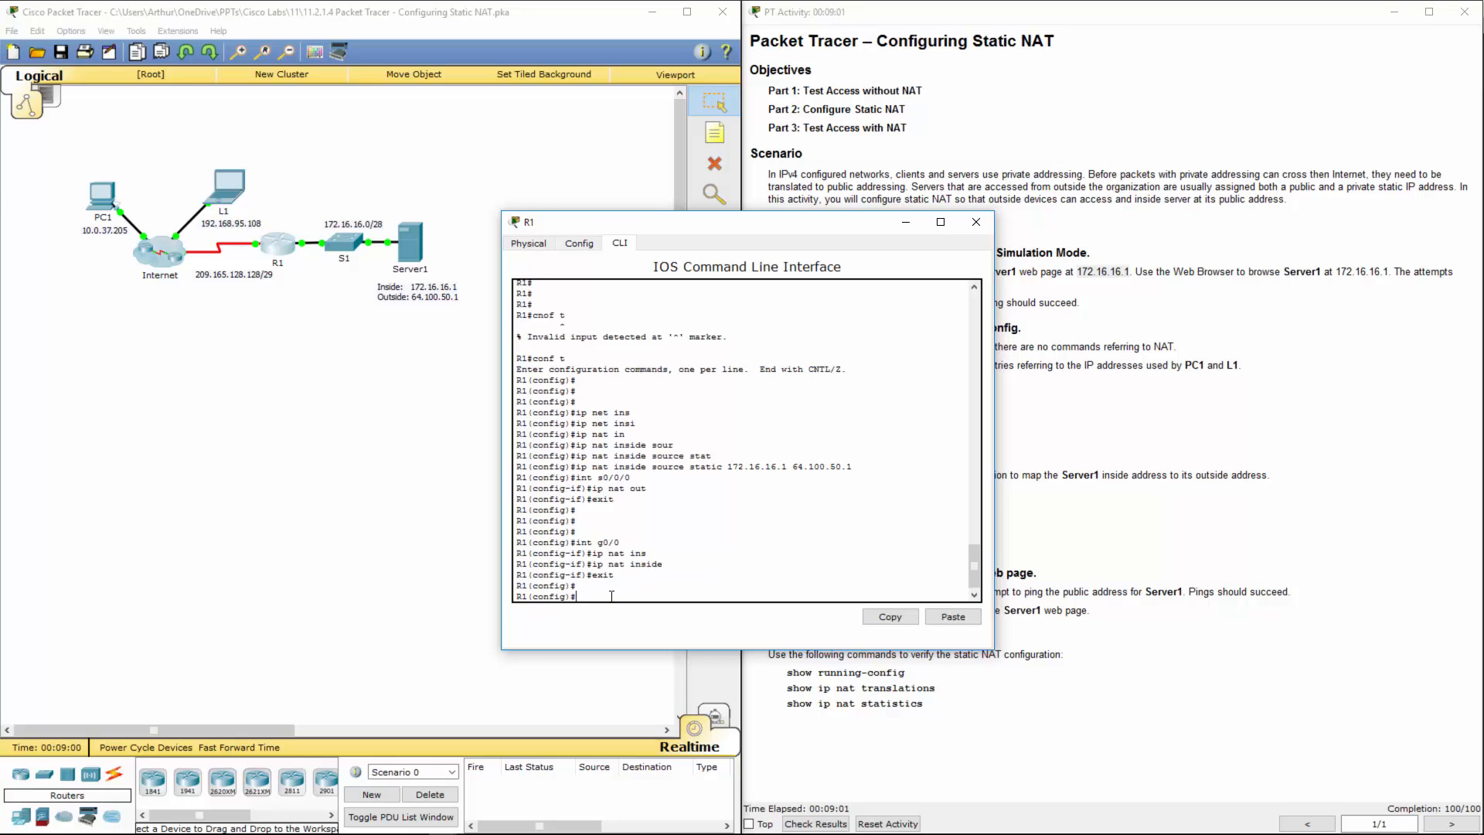
text(ip n)
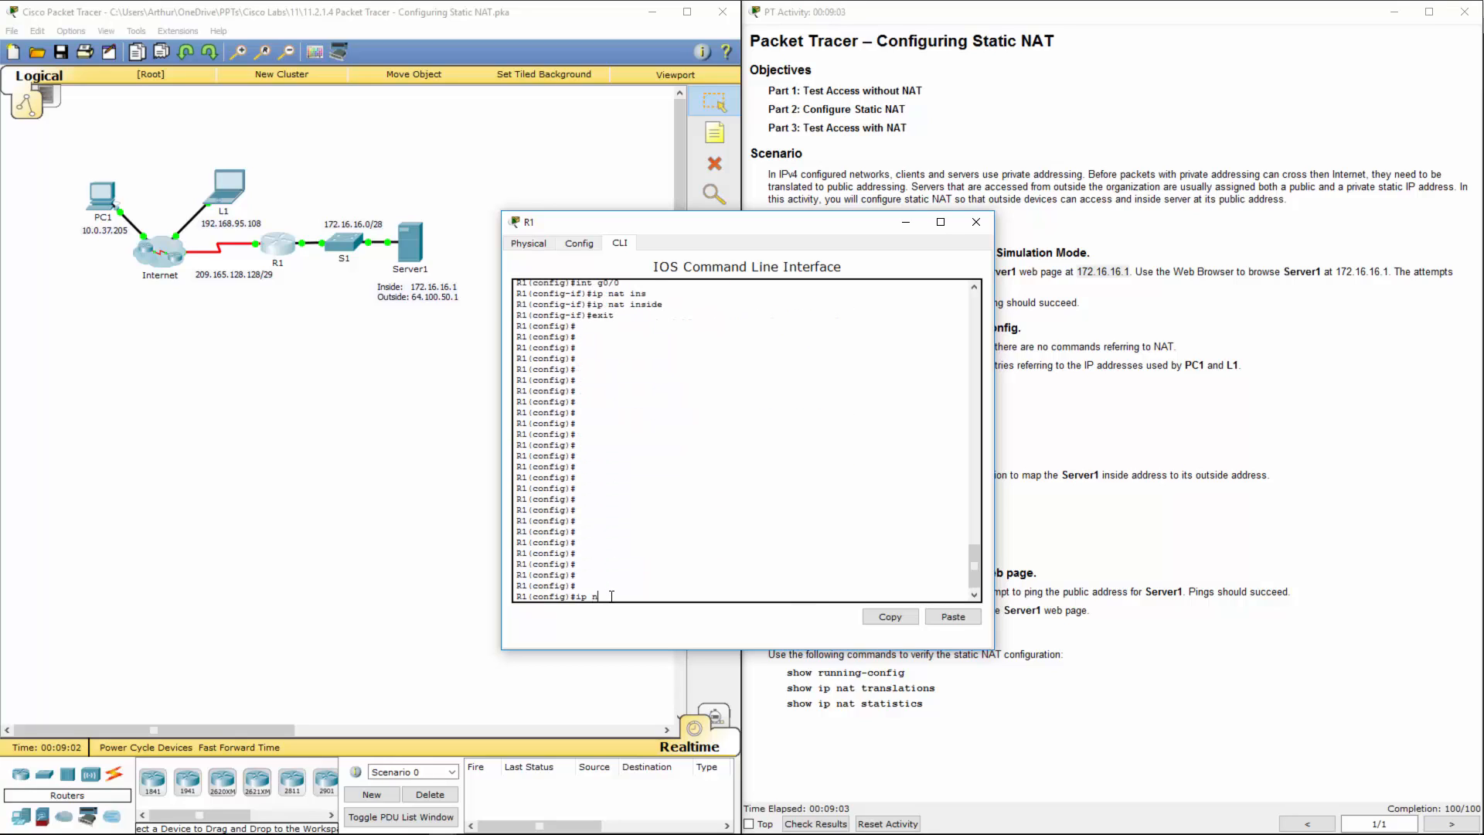
text(at inside source)
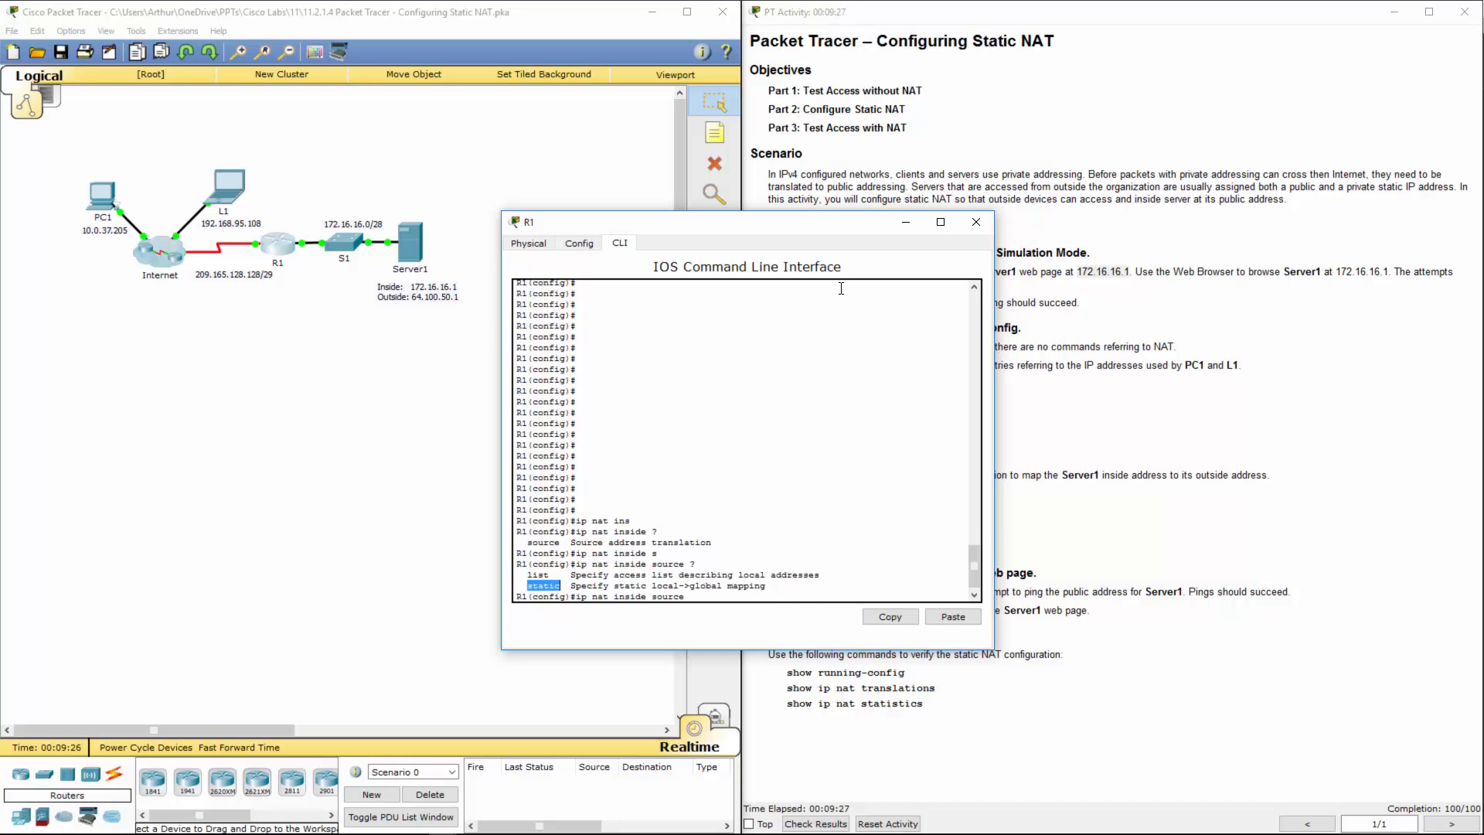
click(975, 222)
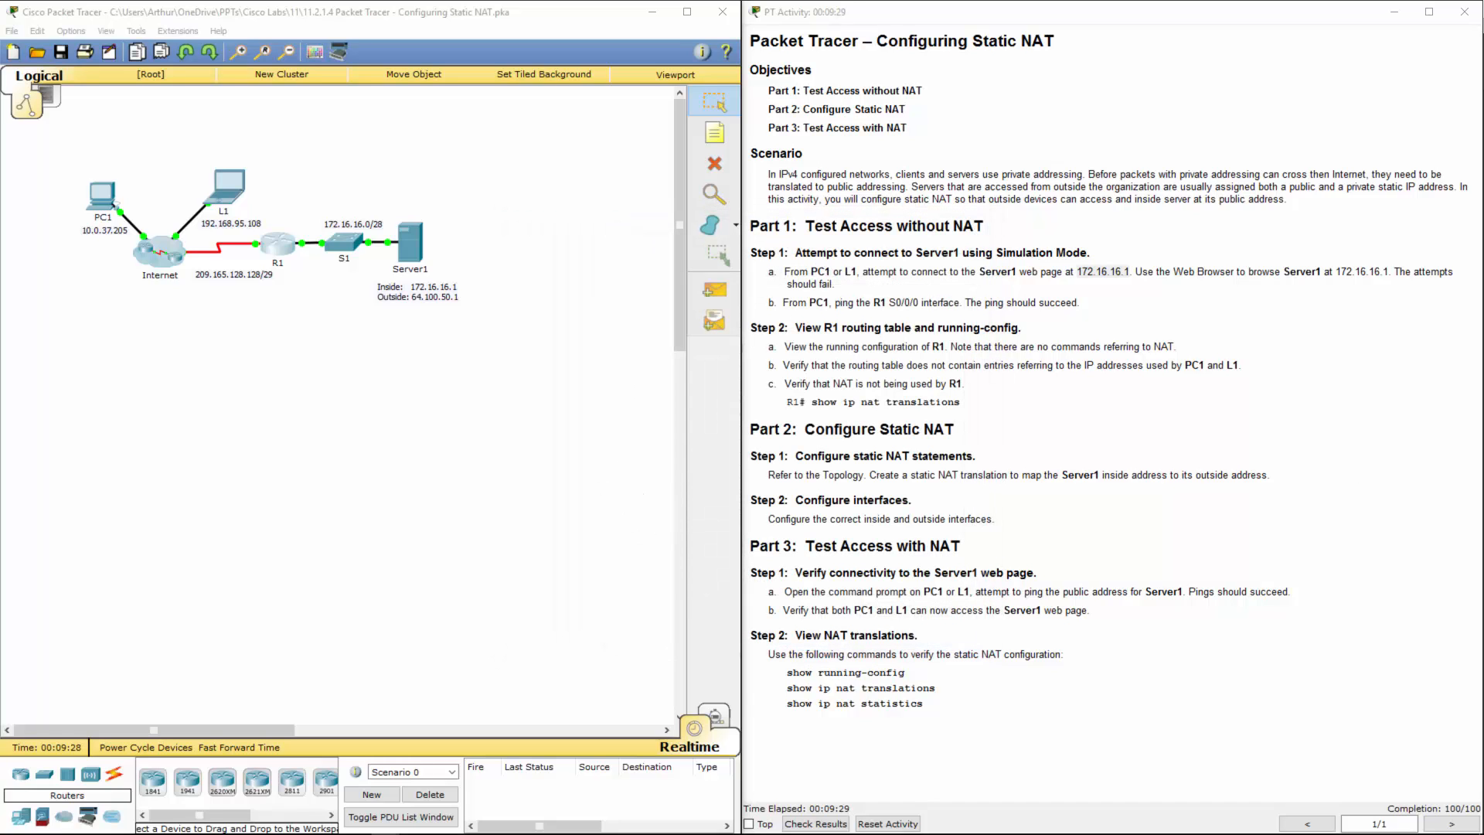